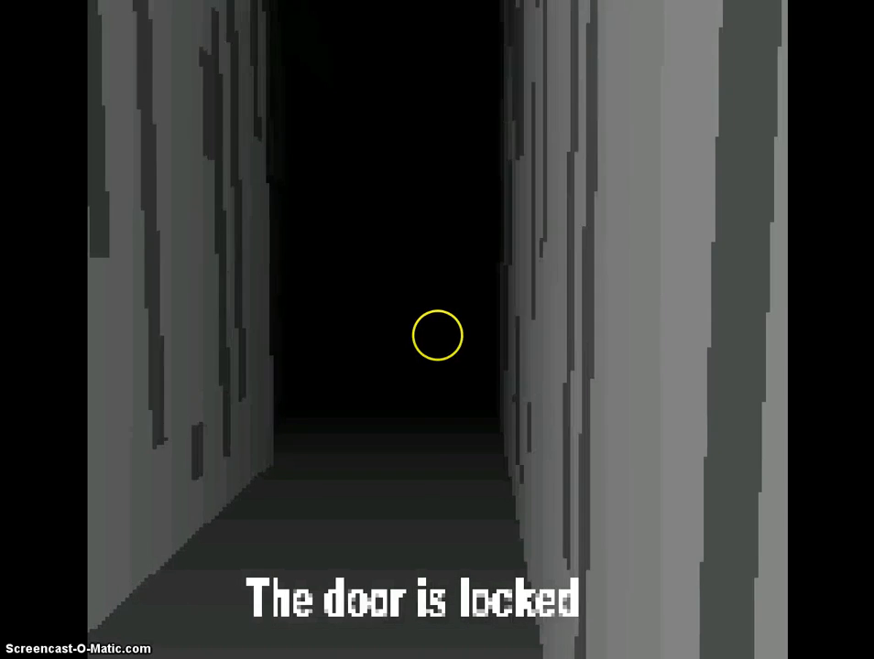
pyautogui.moveTo(436, 337)
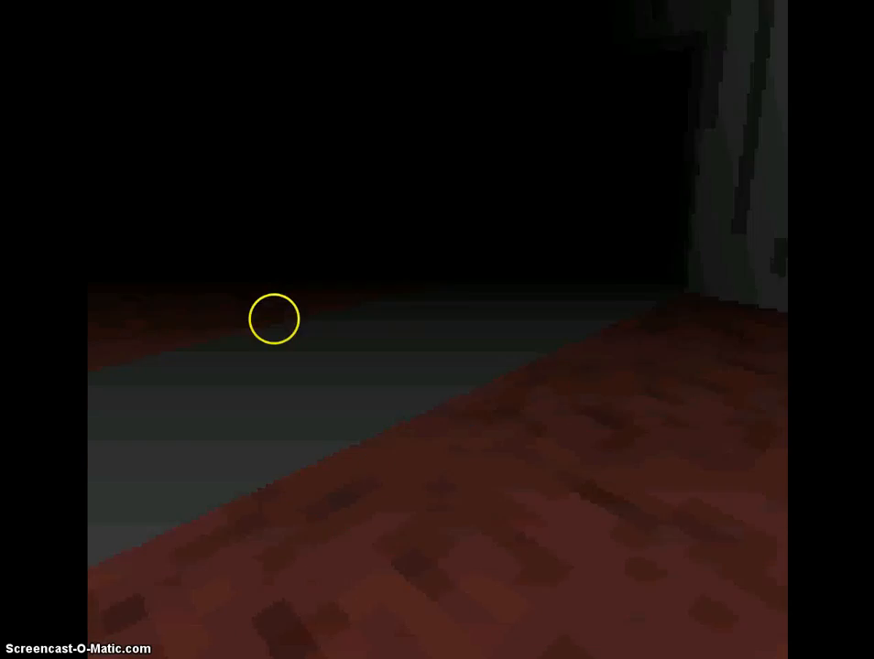
pyautogui.moveTo(436, 337)
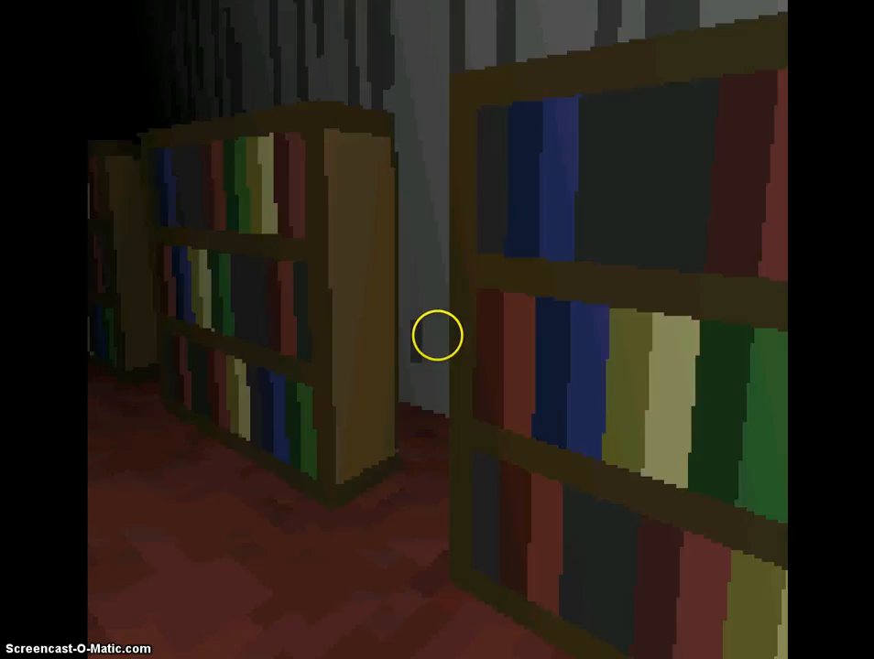
pyautogui.moveTo(436, 337)
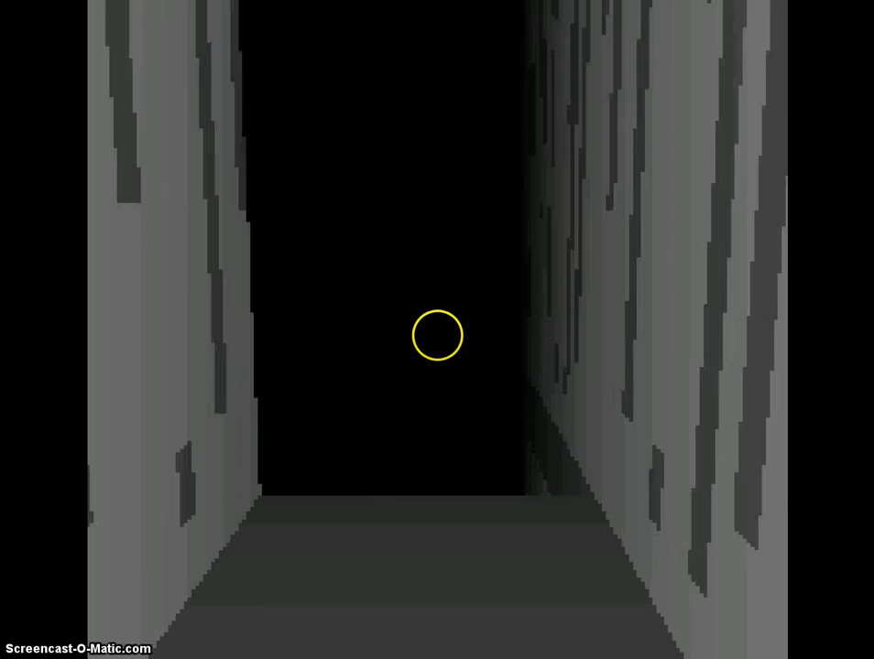
# Step: Walk forward along the grey corridor and through the dark room to the doorway
pyautogui.press('w')
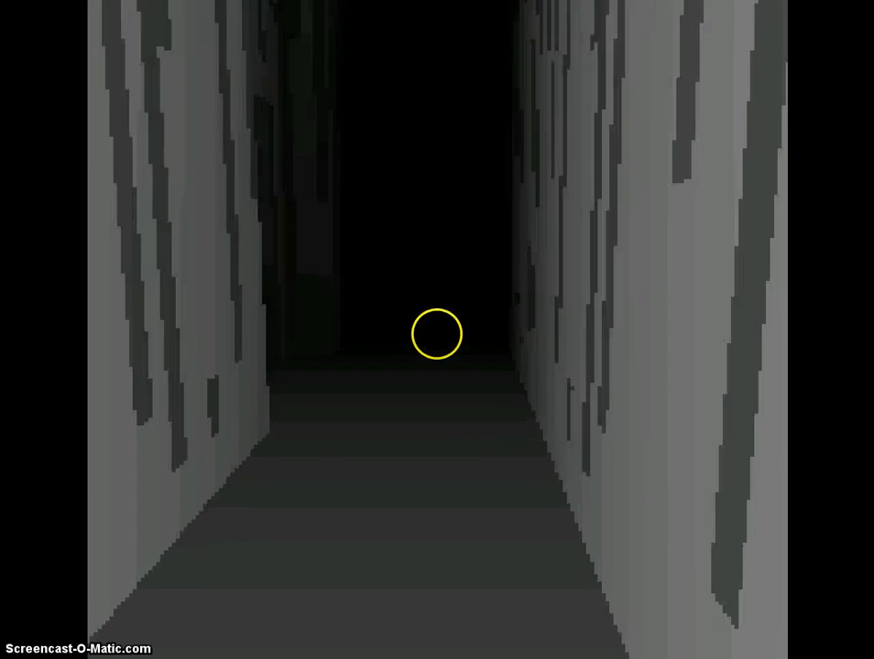
pyautogui.press('w')
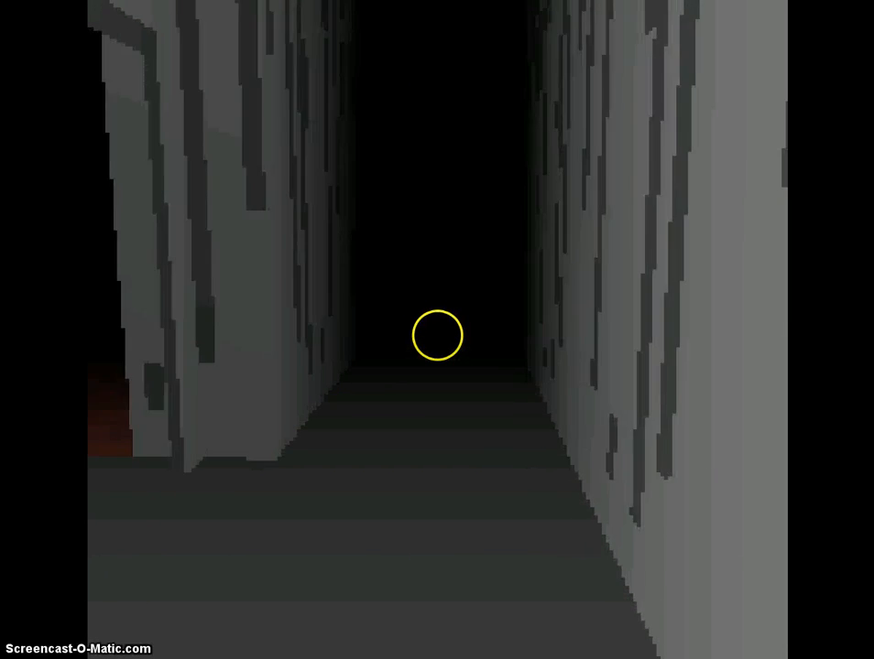
pyautogui.press('w')
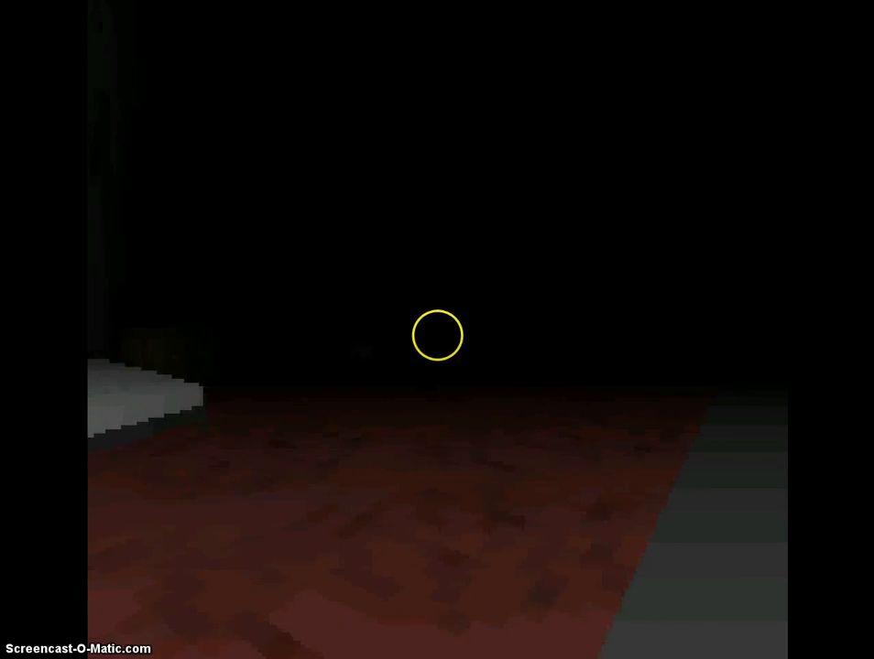
pyautogui.moveTo(439, 329)
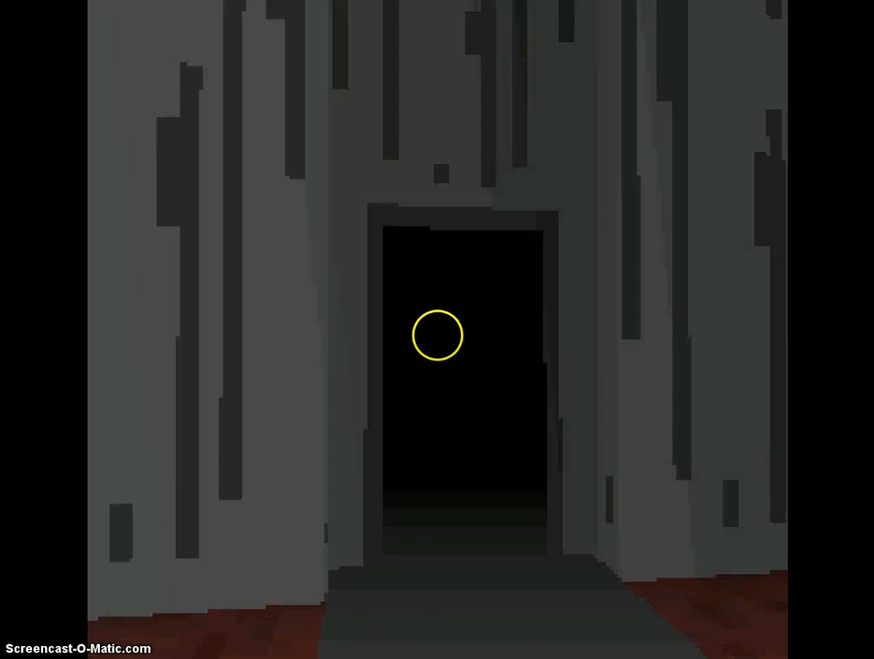
# Step: Step through the doorway into the reddish-brown corridor
pyautogui.press('w')
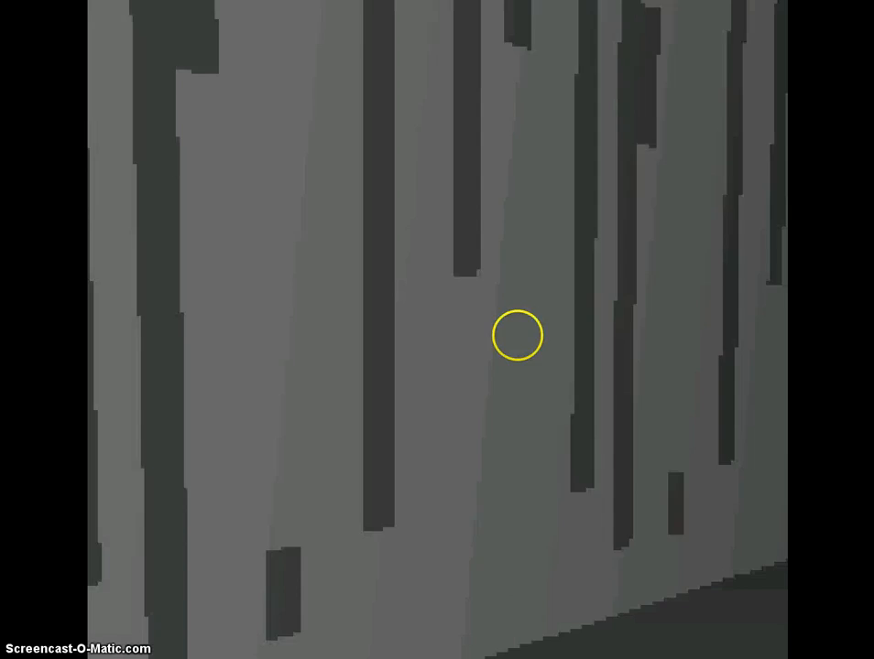
pyautogui.moveTo(436, 337)
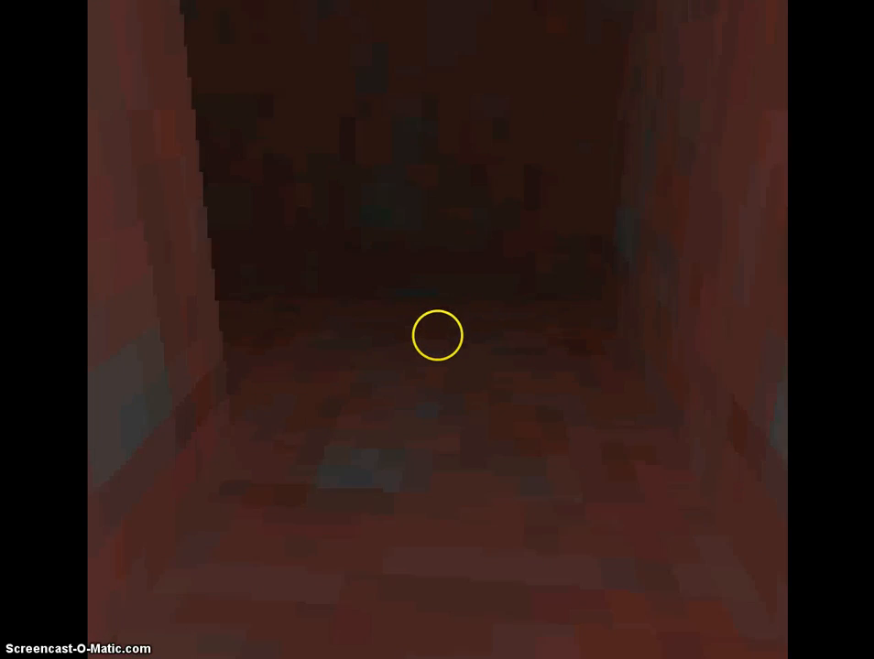
# Step: Walk along the reddish corridor past the locked door and deeper into the dark passage
pyautogui.press('w')
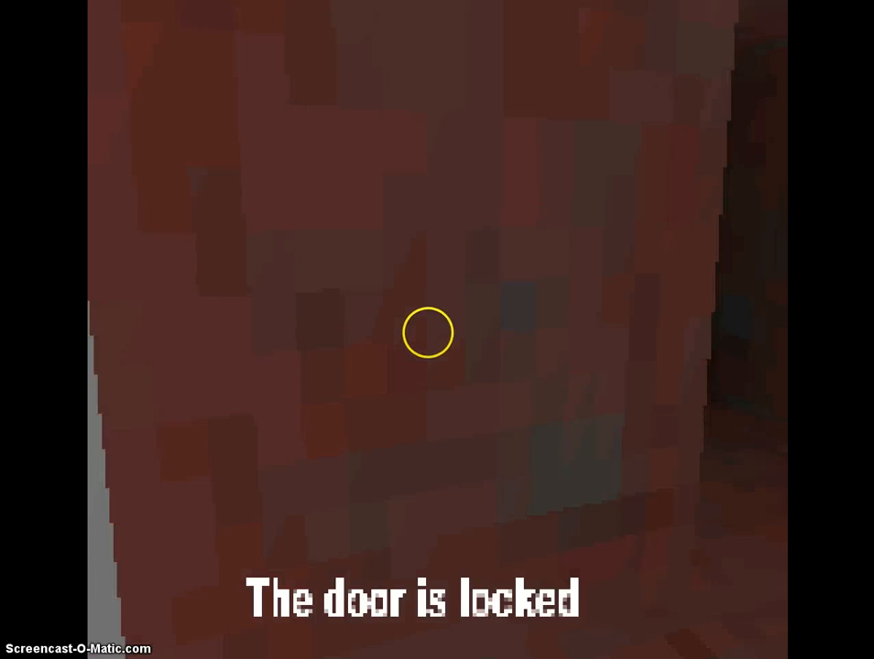
pyautogui.moveTo(436, 338)
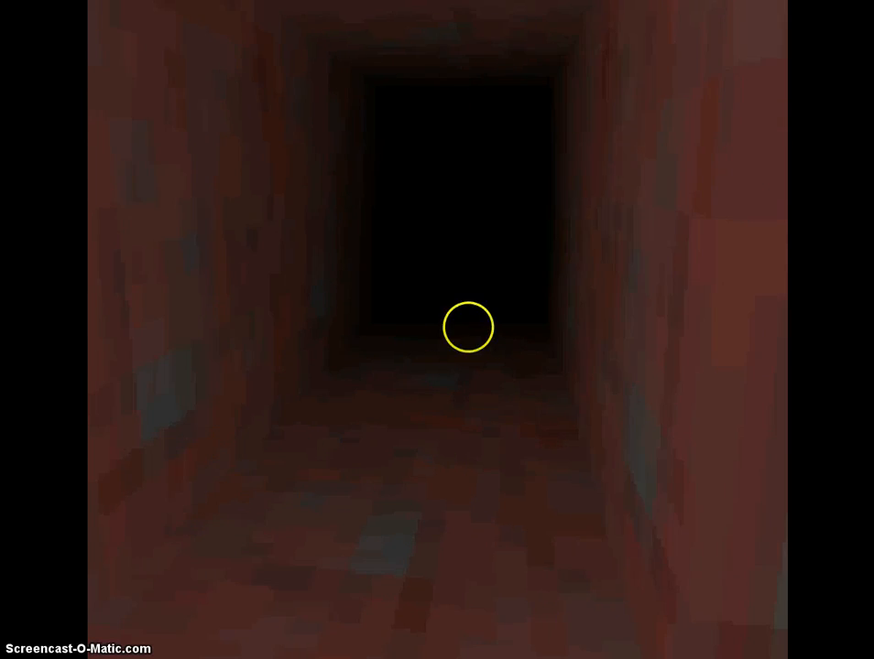
pyautogui.press('w')
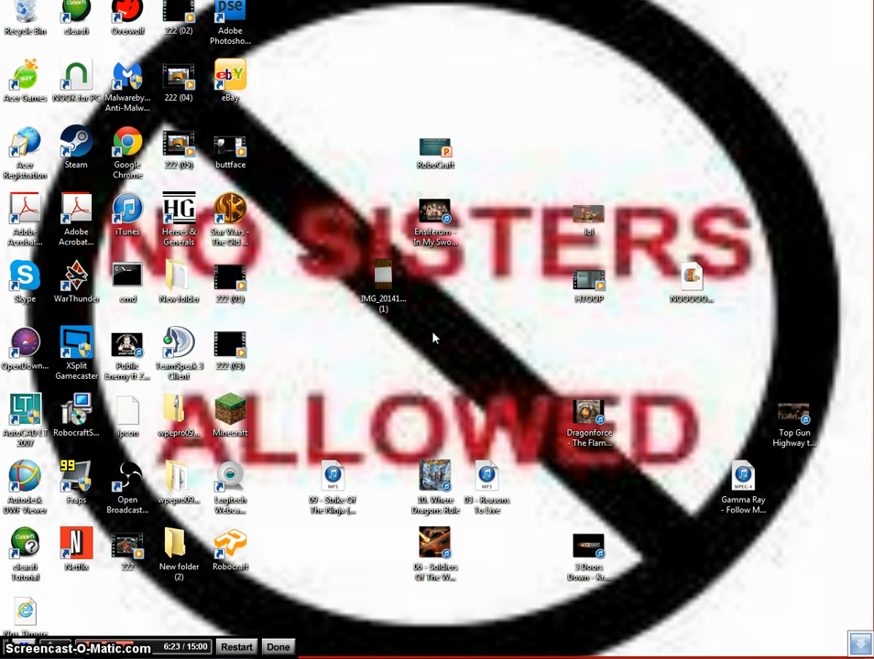
pyautogui.moveTo(722, 202)
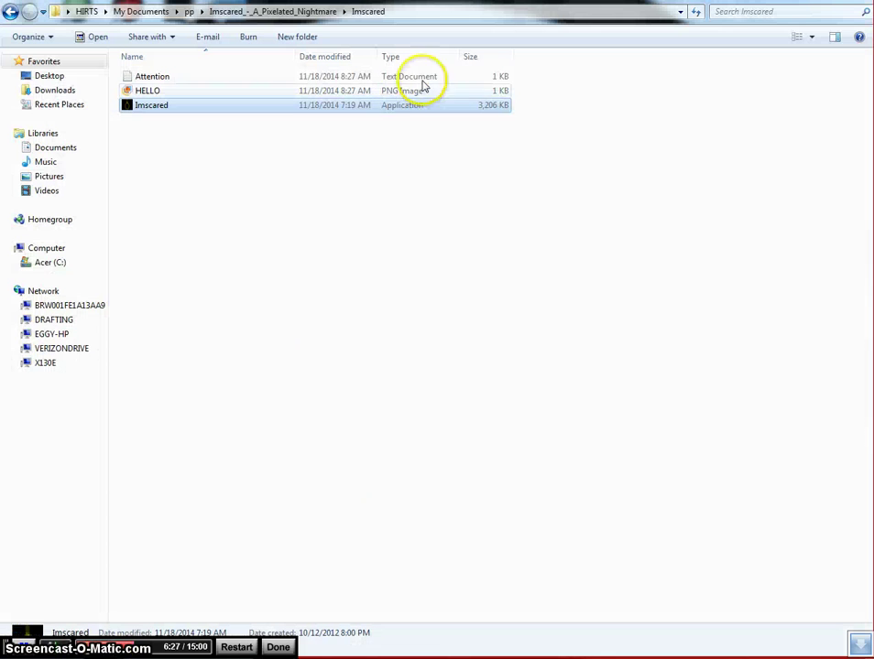
pyautogui.moveTo(392, 102)
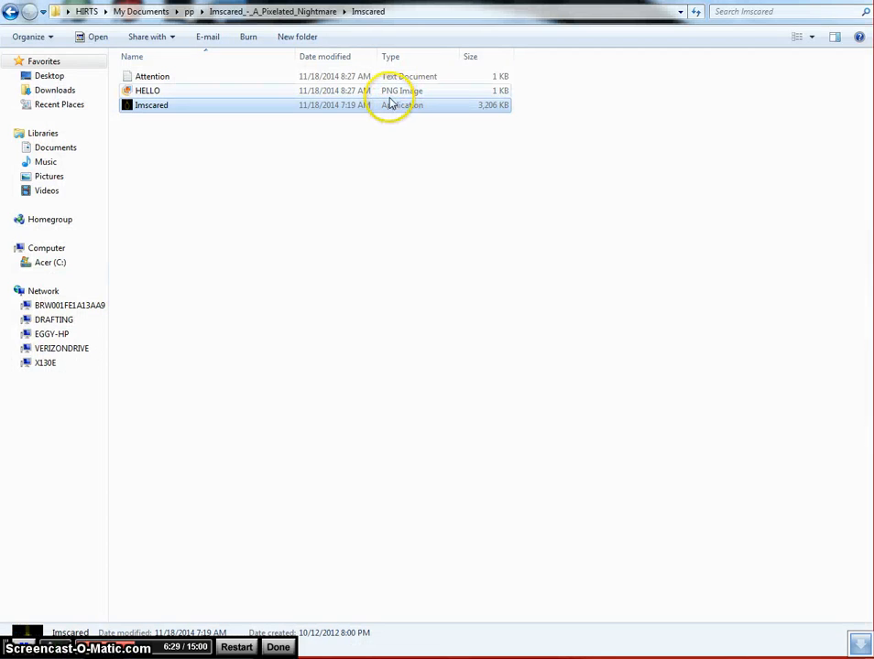
# Step: Select the HELLO image file in the Imscared folder
pyautogui.click(147, 90)
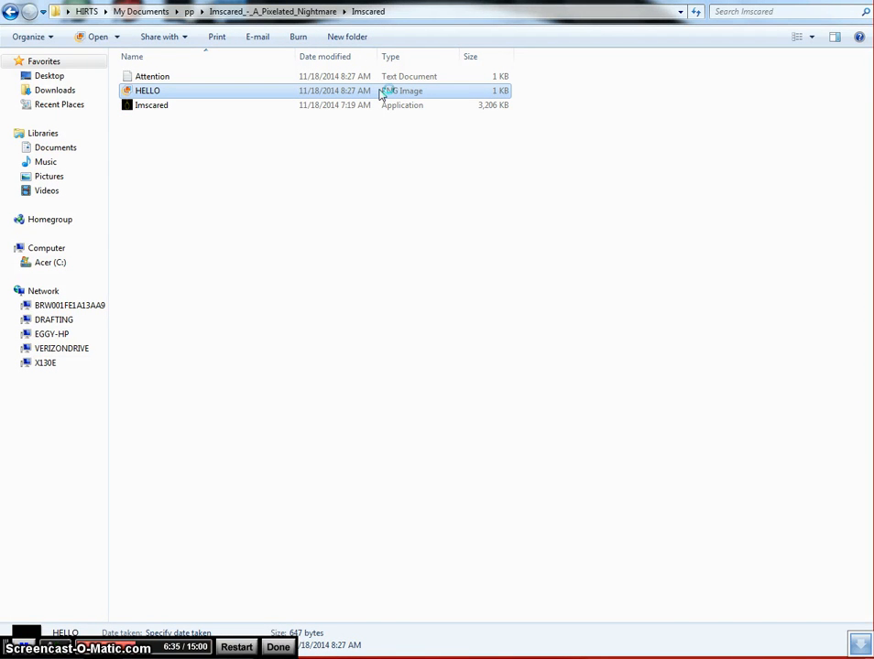
# Step: View the HELLO black-square picture in Photo Gallery and close it
pyautogui.doubleClick(146, 89)
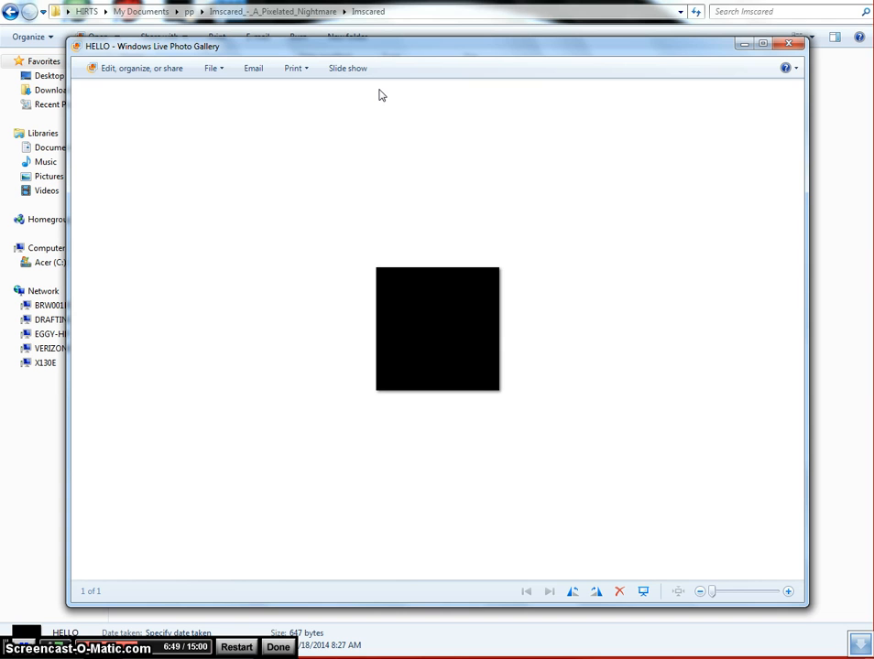
pyautogui.moveTo(627, 148)
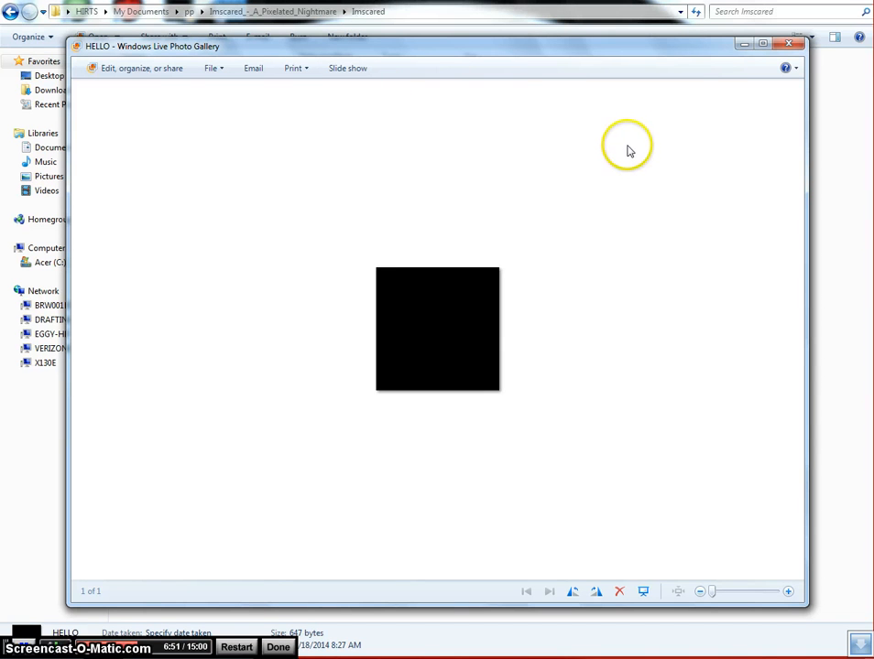
pyautogui.moveTo(786, 44)
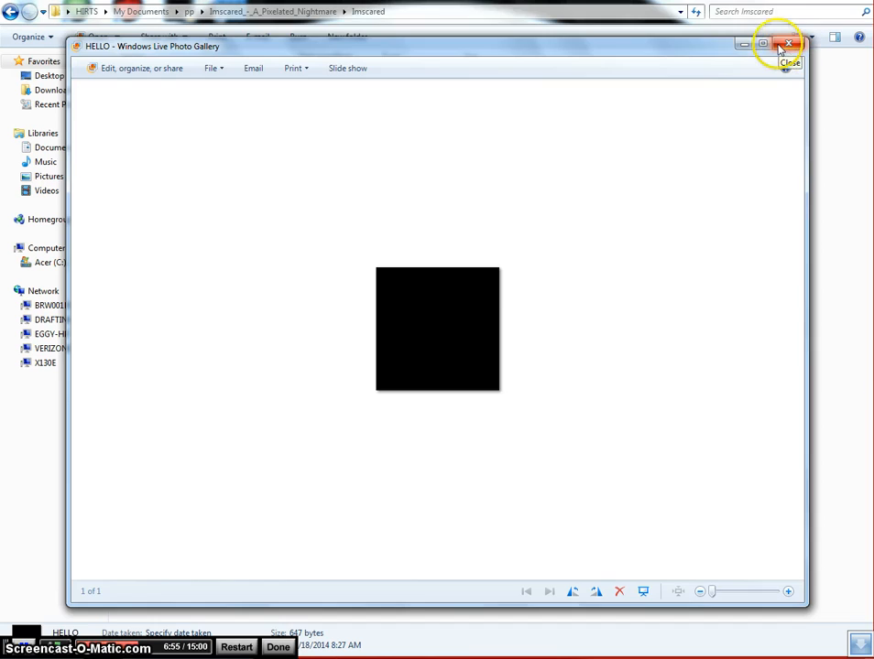
pyautogui.click(787, 44)
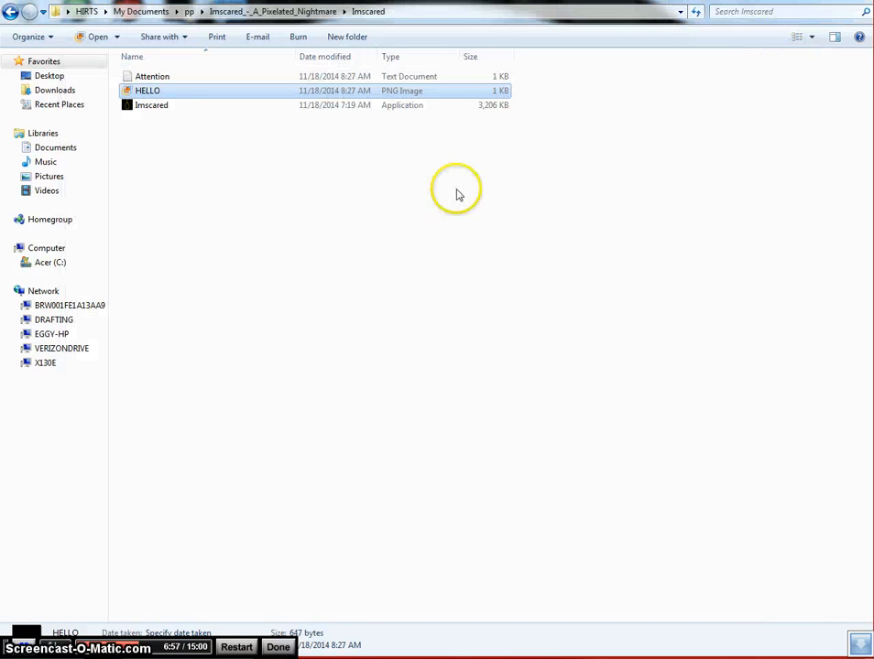
pyautogui.moveTo(509, 96)
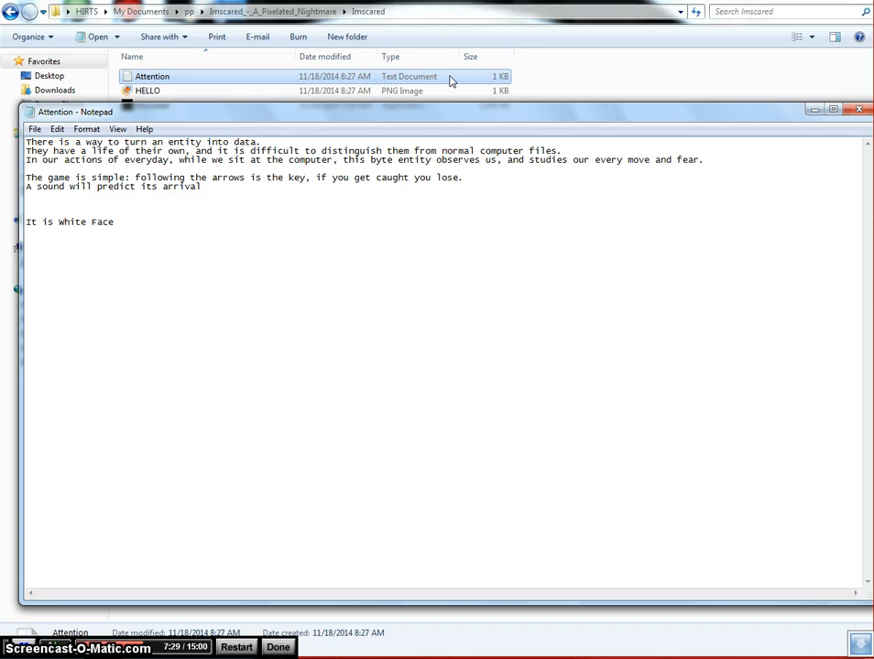
pyautogui.moveTo(505, 77)
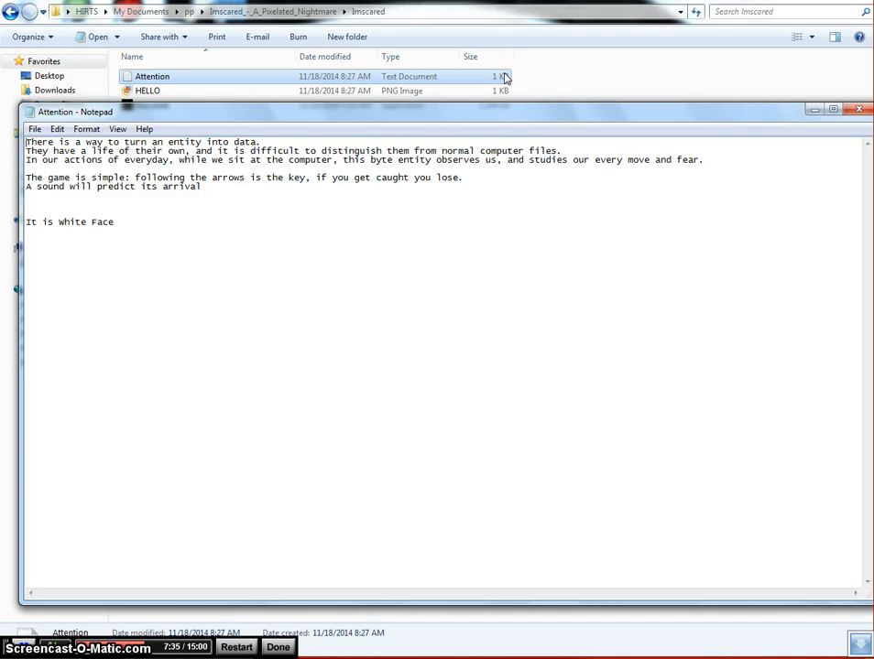
pyautogui.moveTo(544, 81)
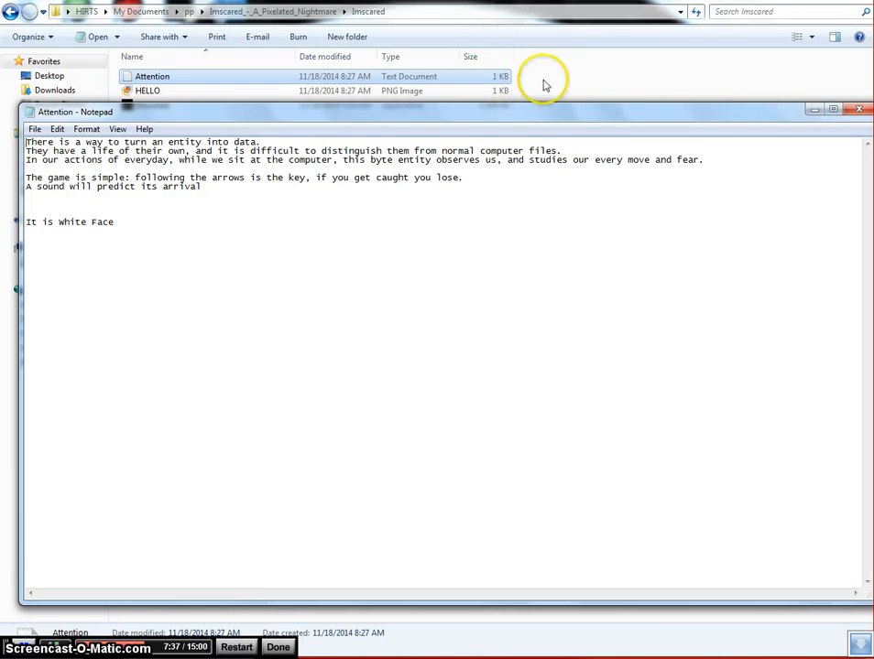
pyautogui.moveTo(861, 110)
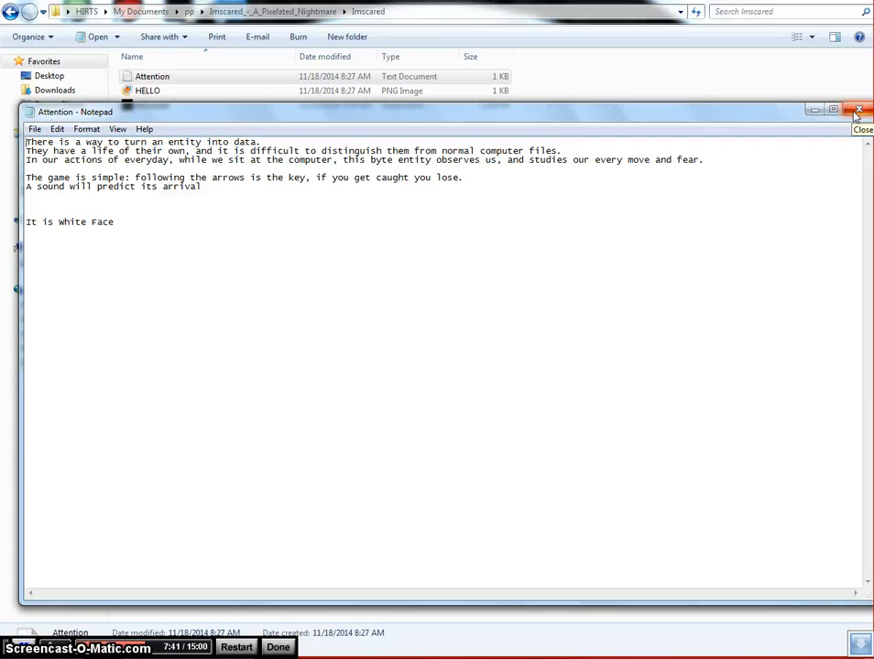
# Step: Close the Attention note, then view and close the HELLO image again
pyautogui.click(859, 110)
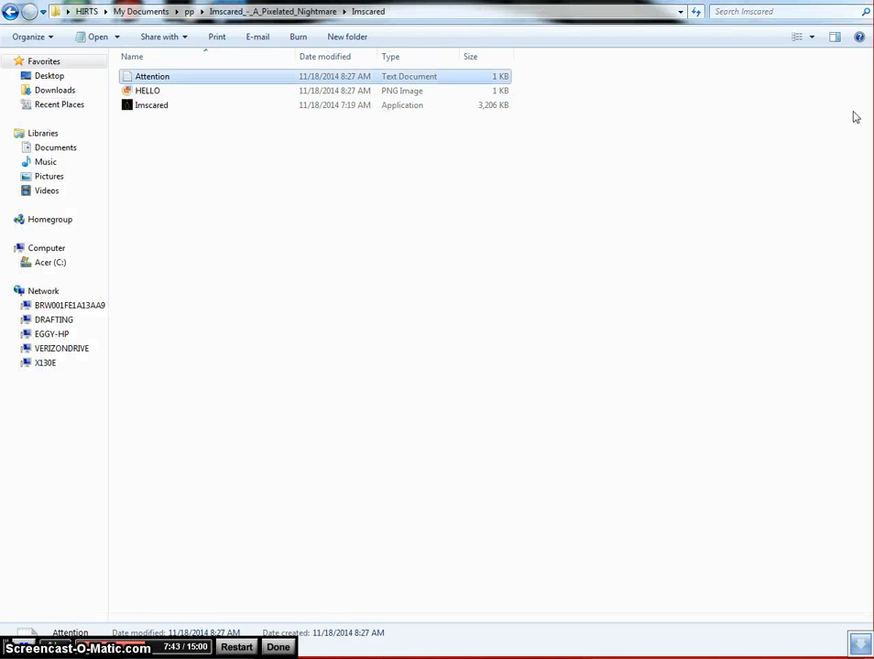
pyautogui.doubleClick(146, 90)
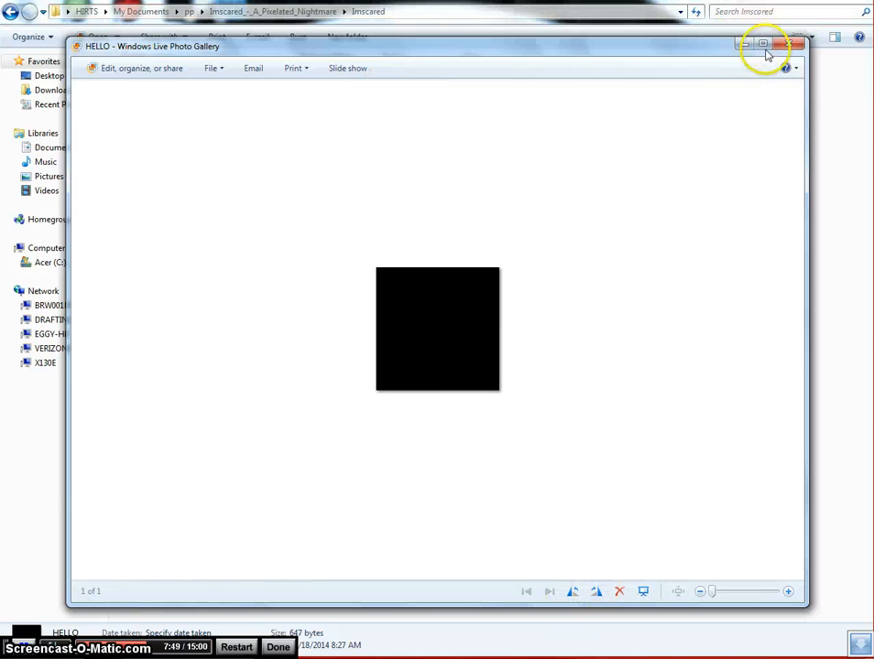
pyautogui.click(789, 44)
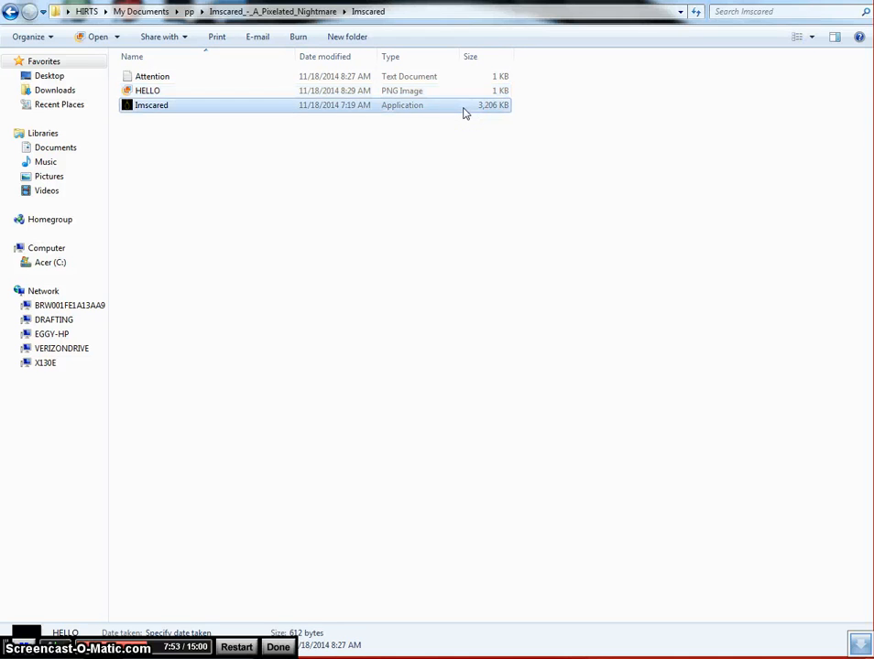
# Step: Launch the Imscared application and accept the unverified-publisher warning
pyautogui.doubleClick(150, 104)
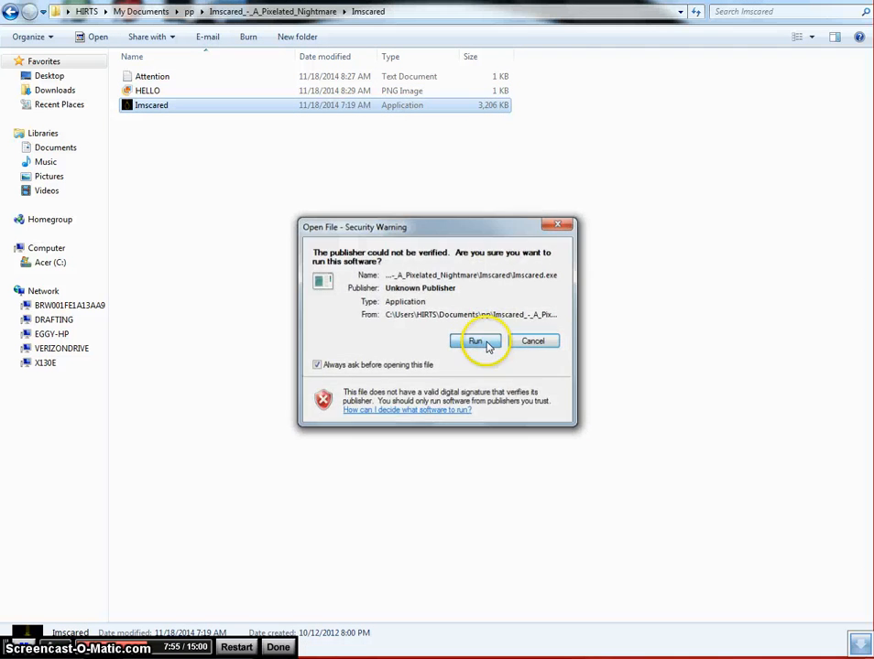
pyautogui.click(474, 340)
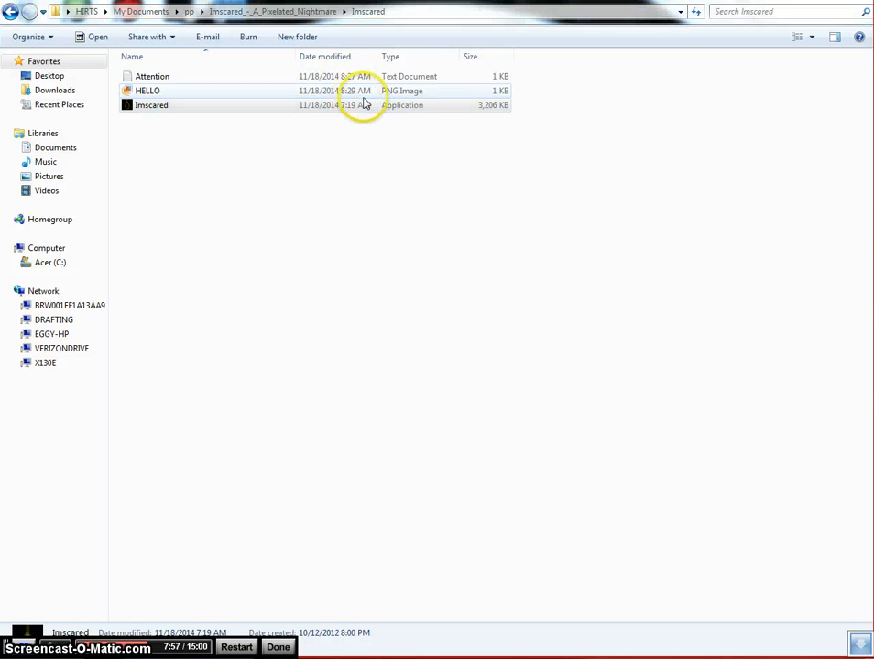
# Step: Answer the 'Do You know my name?' prompt with WhiteFace and submit it
pyautogui.doubleClick(151, 104)
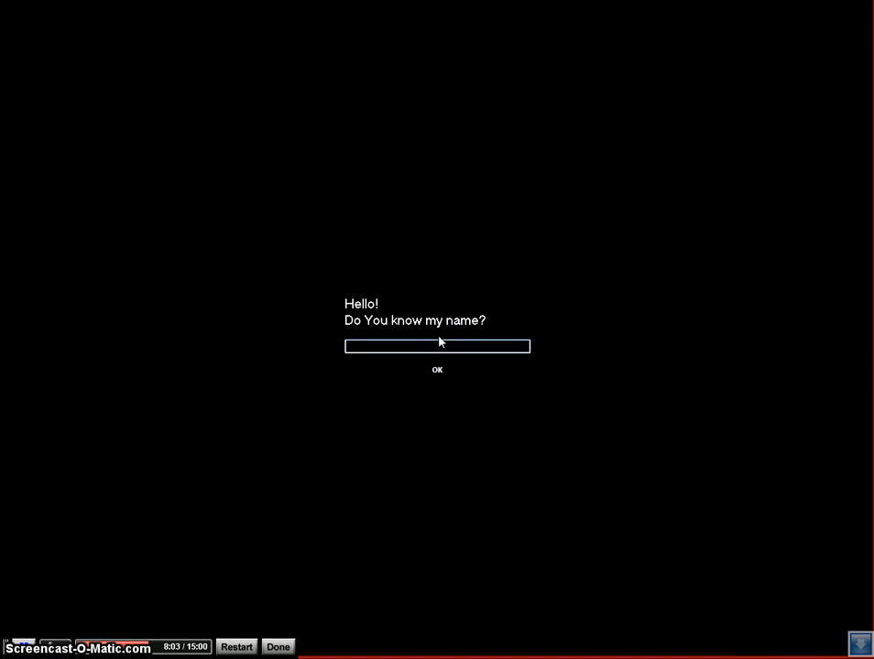
pyautogui.write('White')
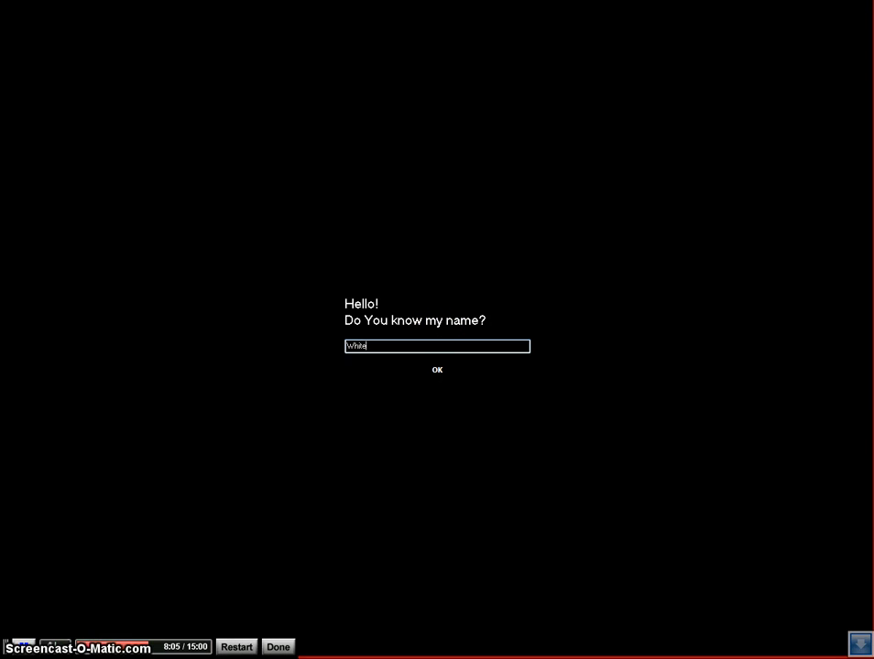
pyautogui.write('Face')
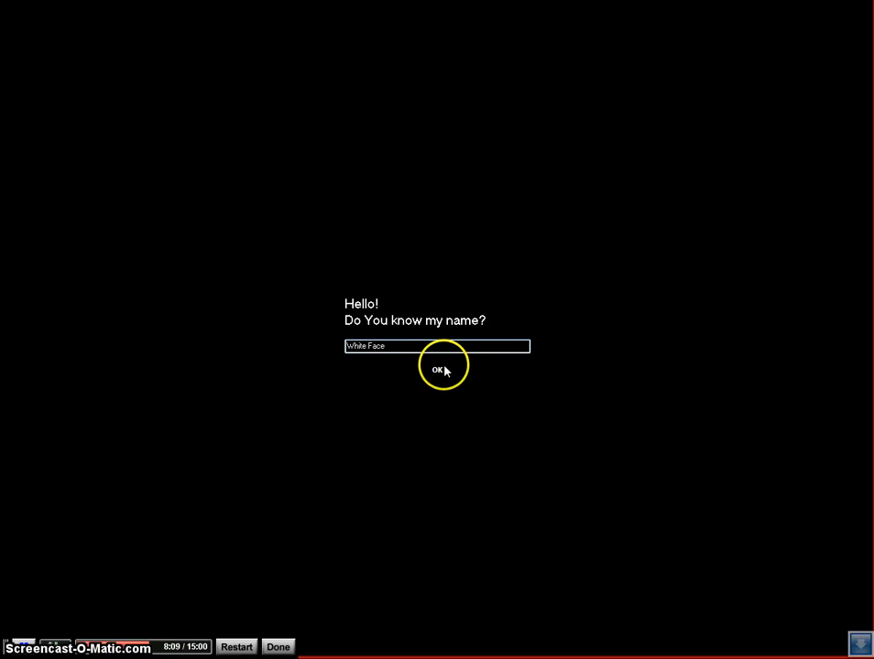
pyautogui.click(438, 368)
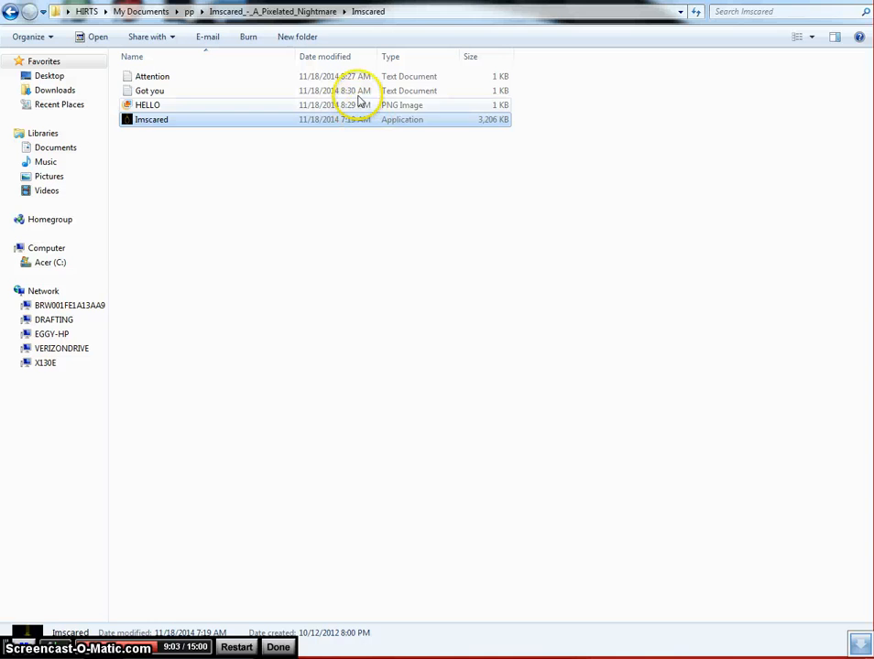
# Step: Read the new Got you note in Notepad and close it
pyautogui.click(150, 91)
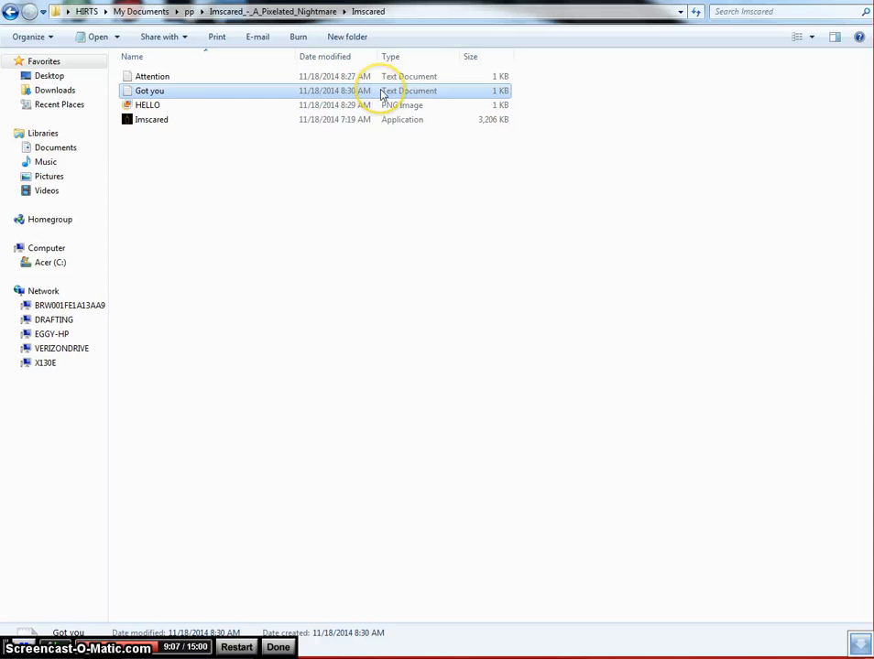
pyautogui.doubleClick(150, 89)
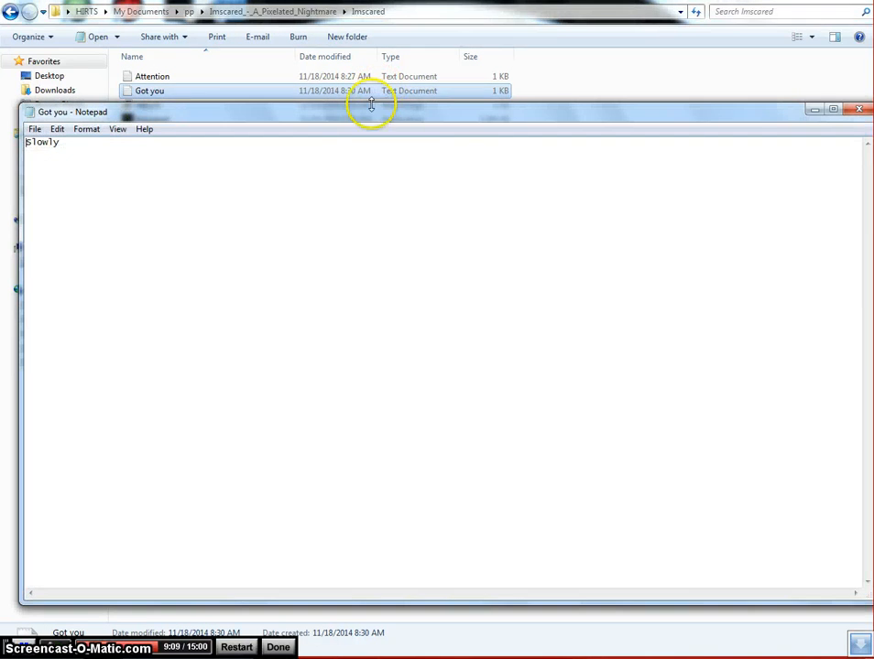
pyautogui.moveTo(585, 235)
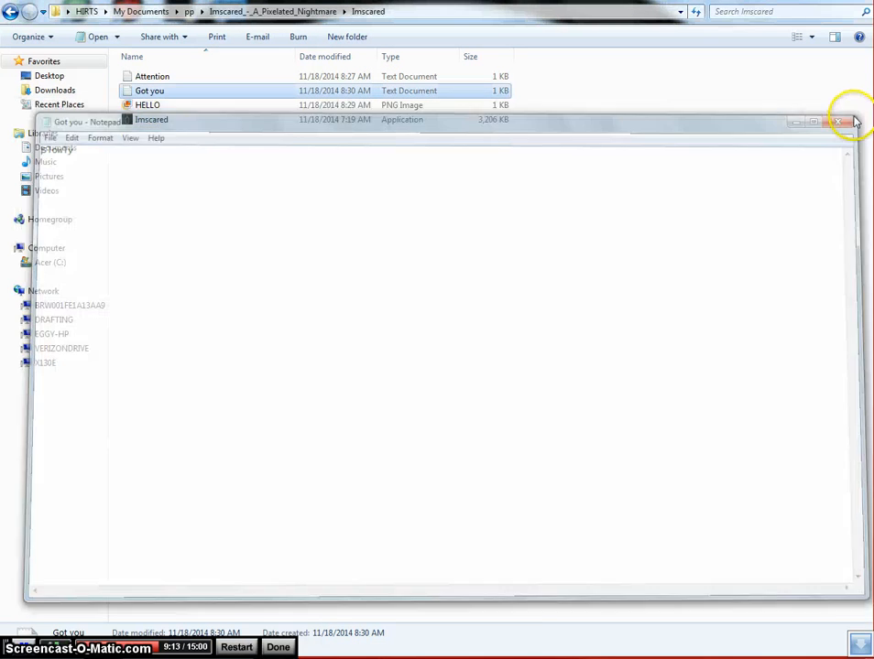
pyautogui.click(837, 121)
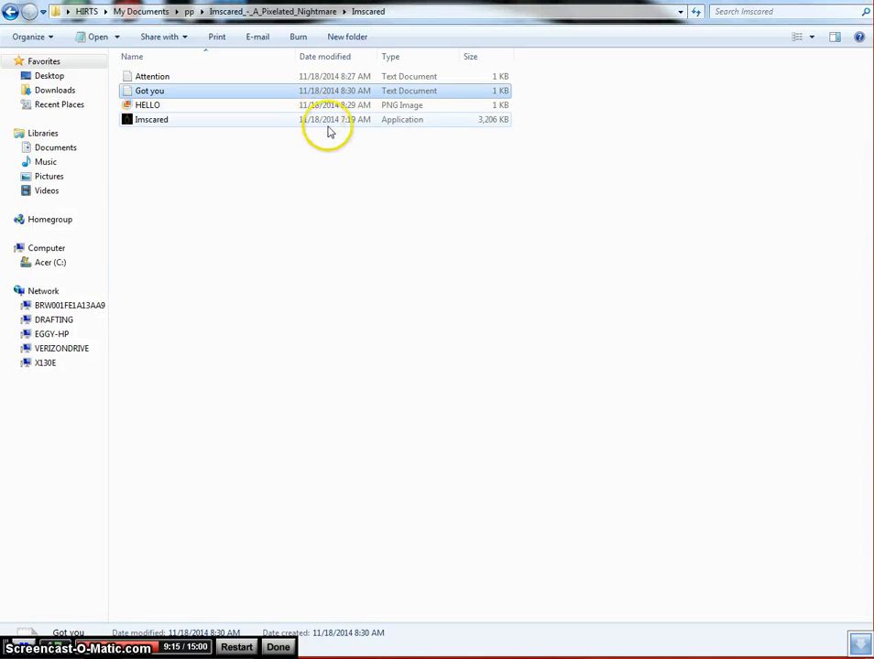
# Step: Launch the Imscared application again from the folder
pyautogui.click(152, 119)
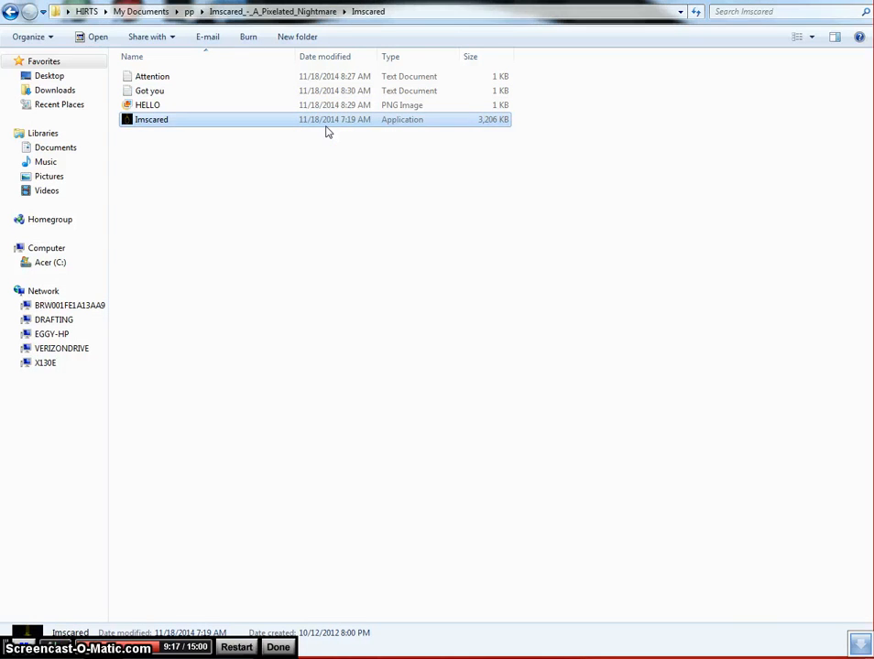
pyautogui.doubleClick(150, 119)
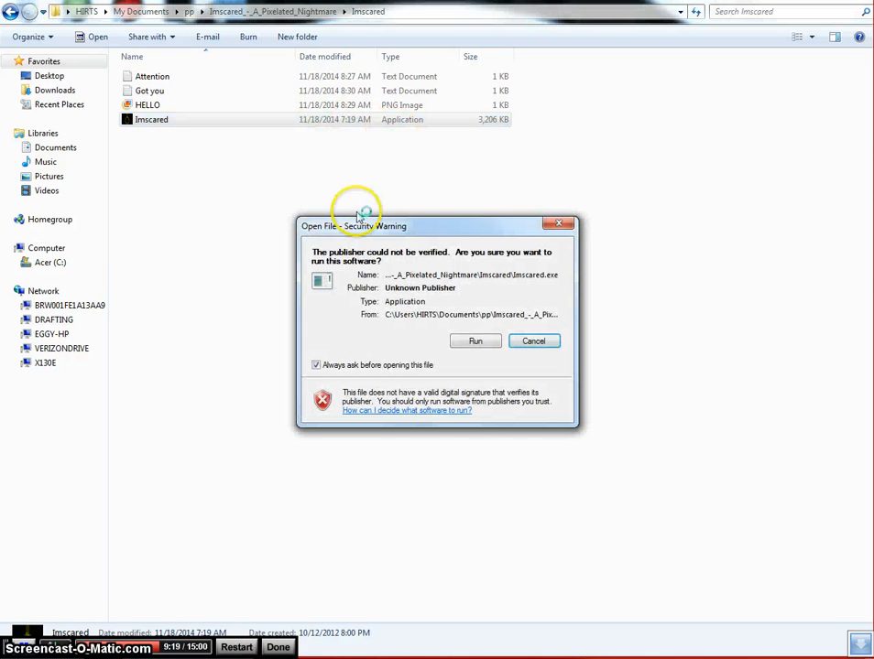
pyautogui.moveTo(474, 341)
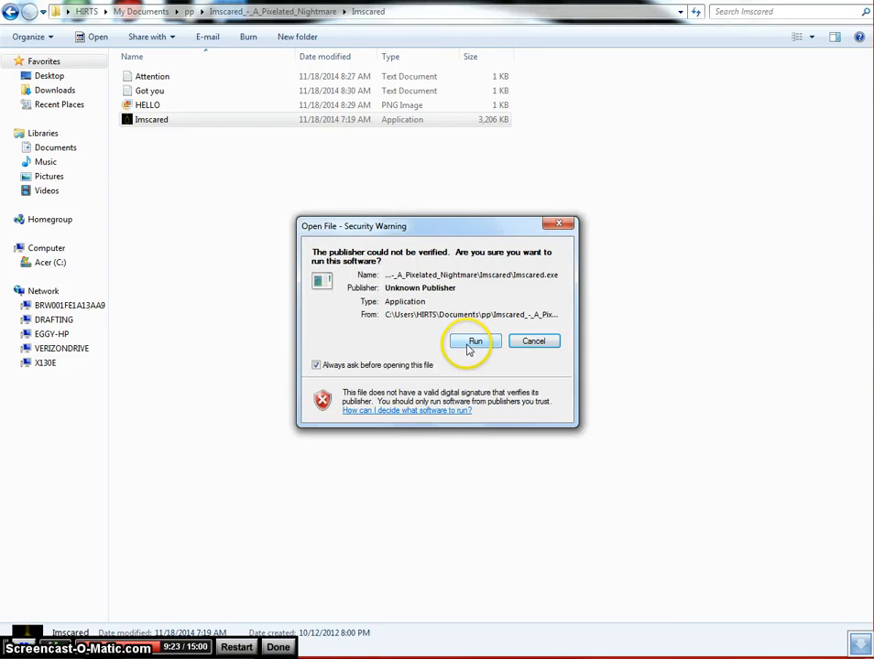
pyautogui.rightClick(150, 119)
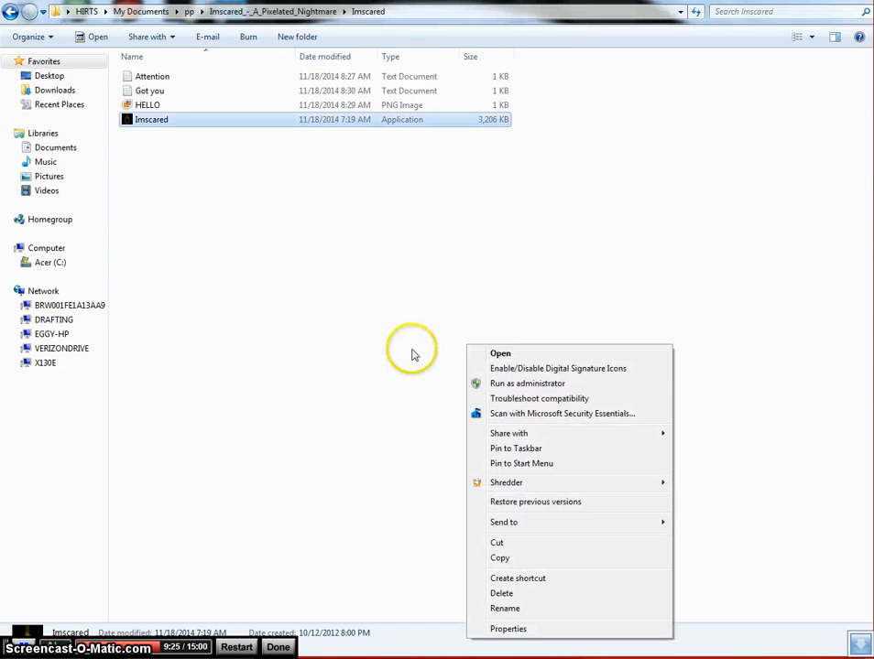
# Step: After the game ends, view the HELLO black-square image and open the Got you note
pyautogui.click(500, 353)
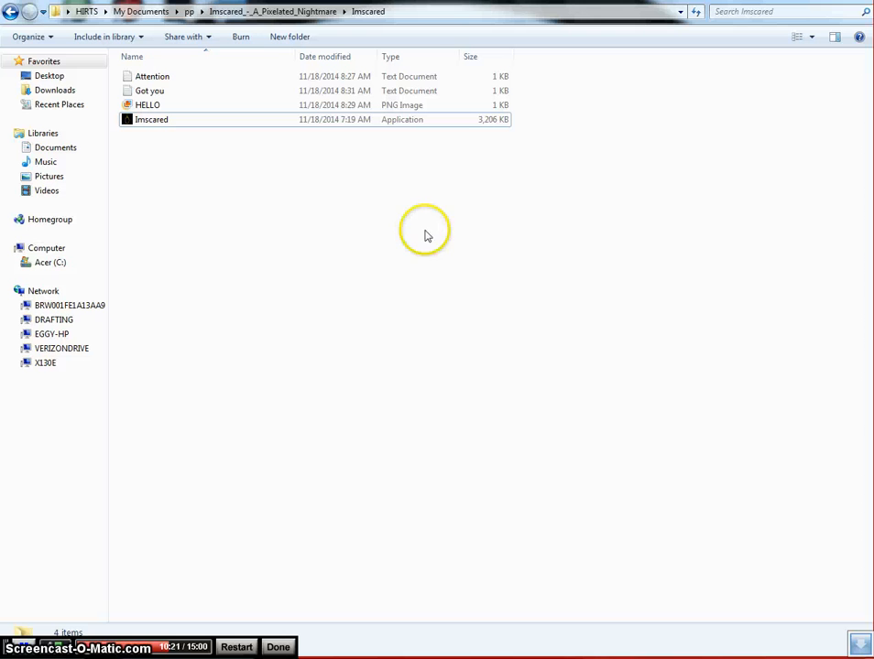
pyautogui.click(147, 105)
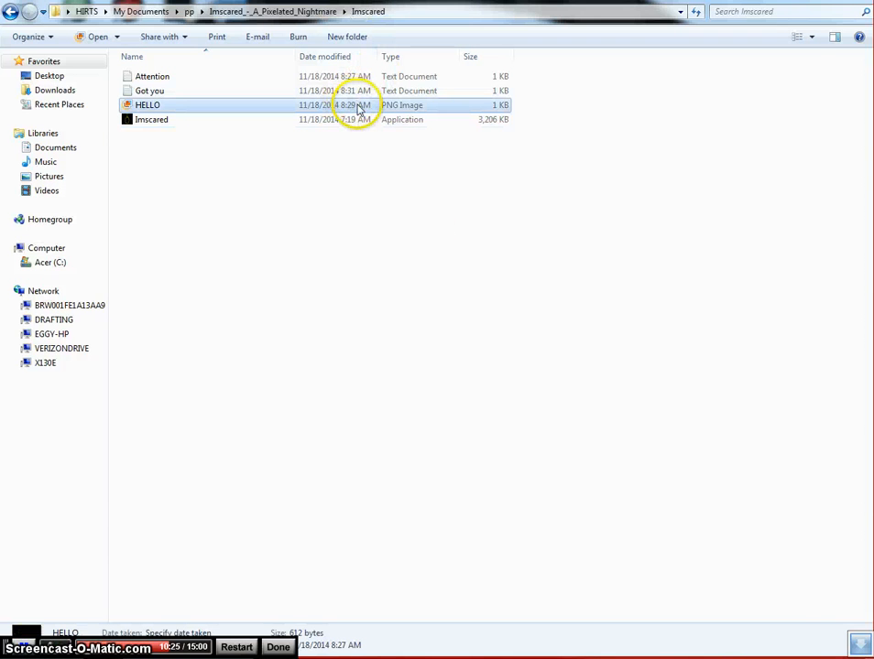
pyautogui.doubleClick(147, 104)
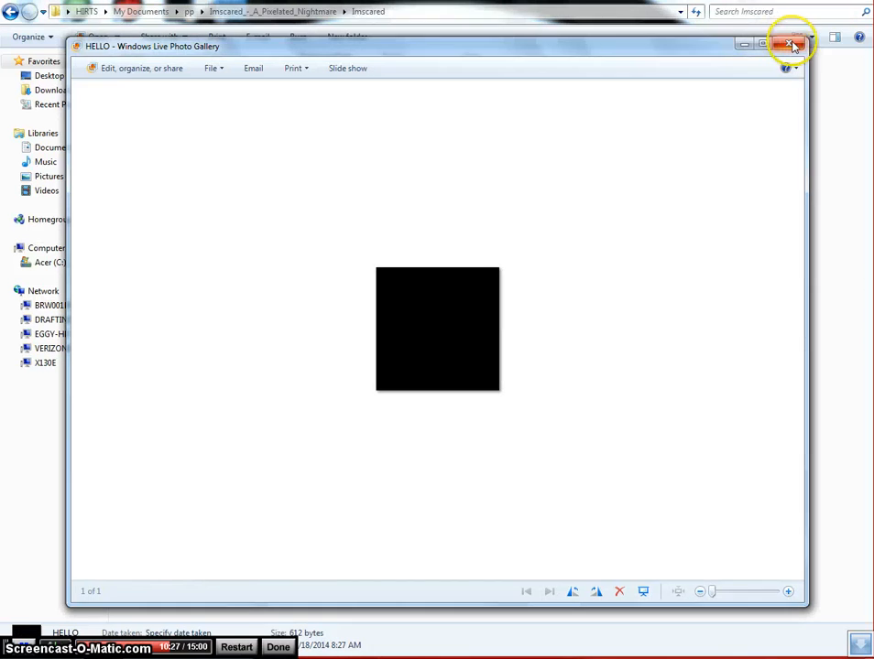
pyautogui.click(792, 46)
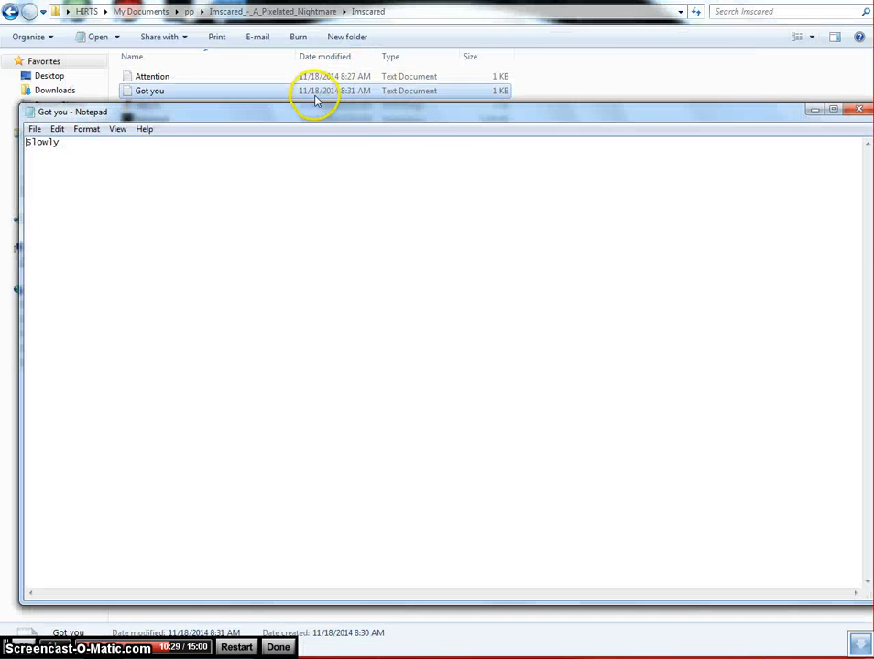
pyautogui.moveTo(271, 142)
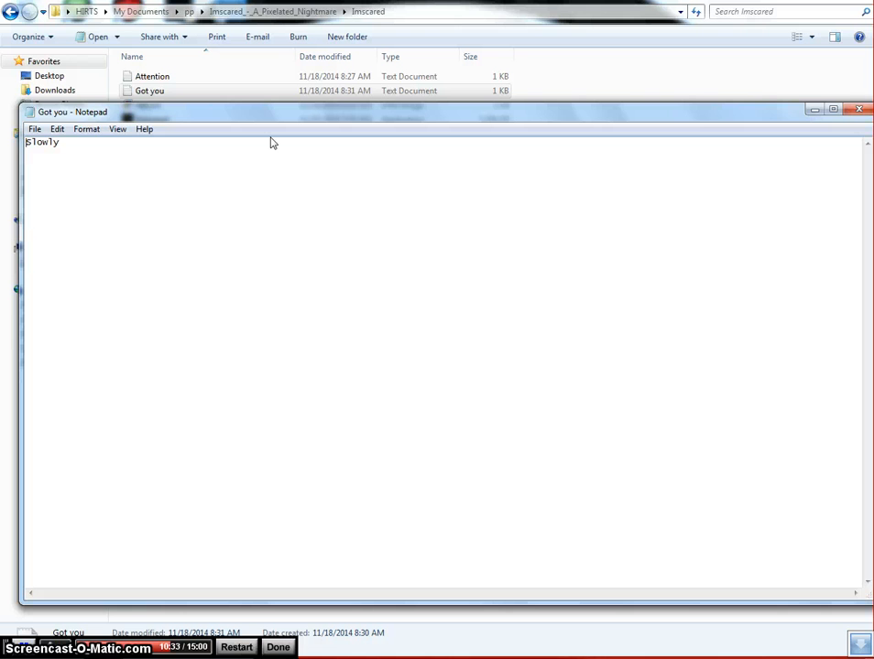
pyautogui.moveTo(861, 110)
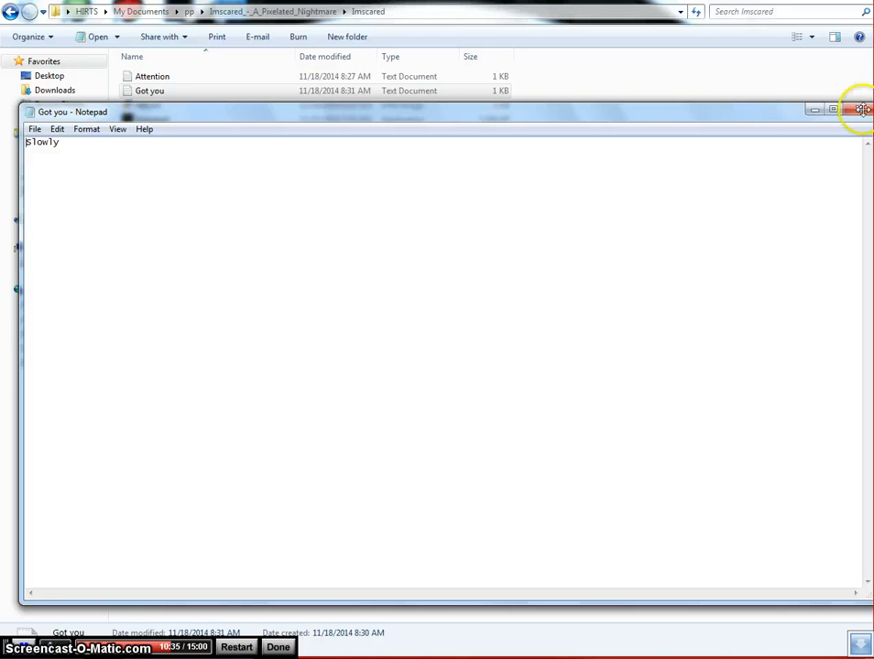
# Step: Close the Got you note, reread the Attention note and close it
pyautogui.click(861, 110)
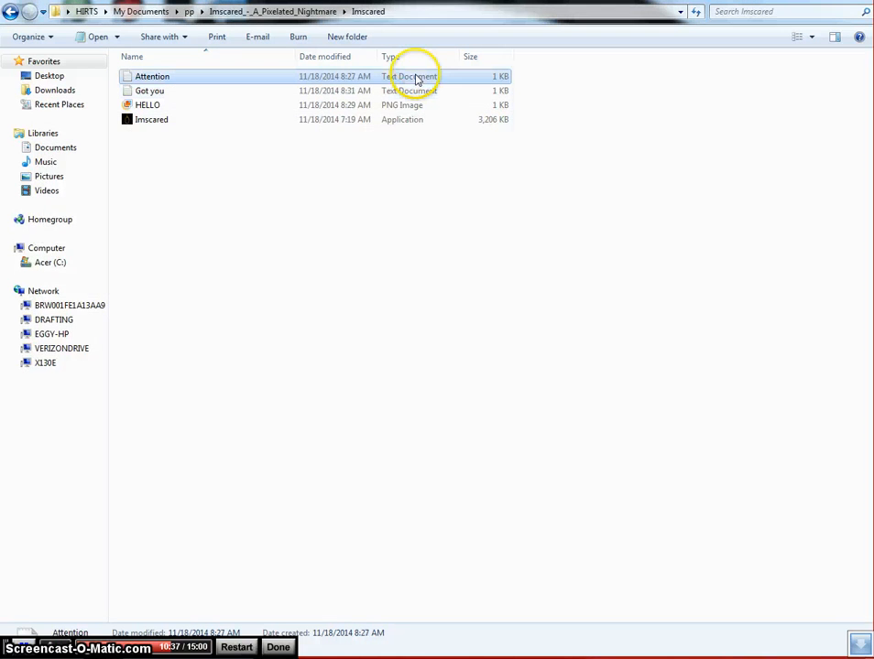
pyautogui.doubleClick(152, 77)
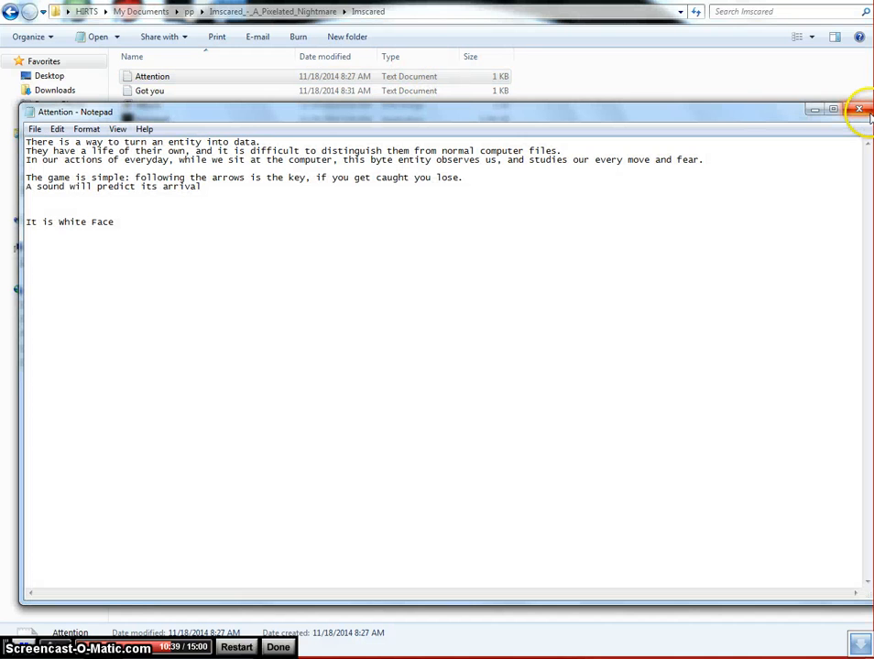
pyautogui.moveTo(859, 110)
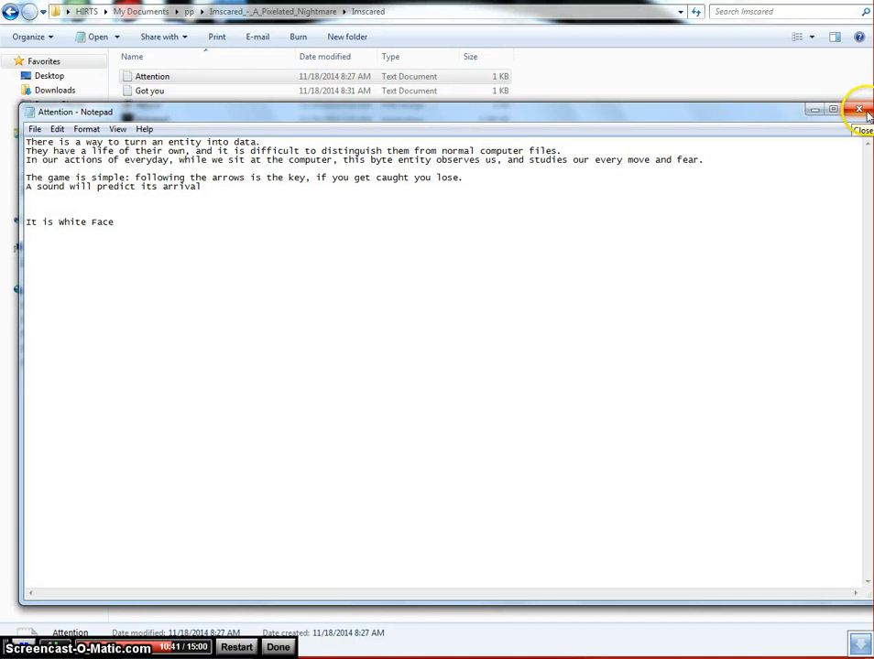
pyautogui.click(859, 110)
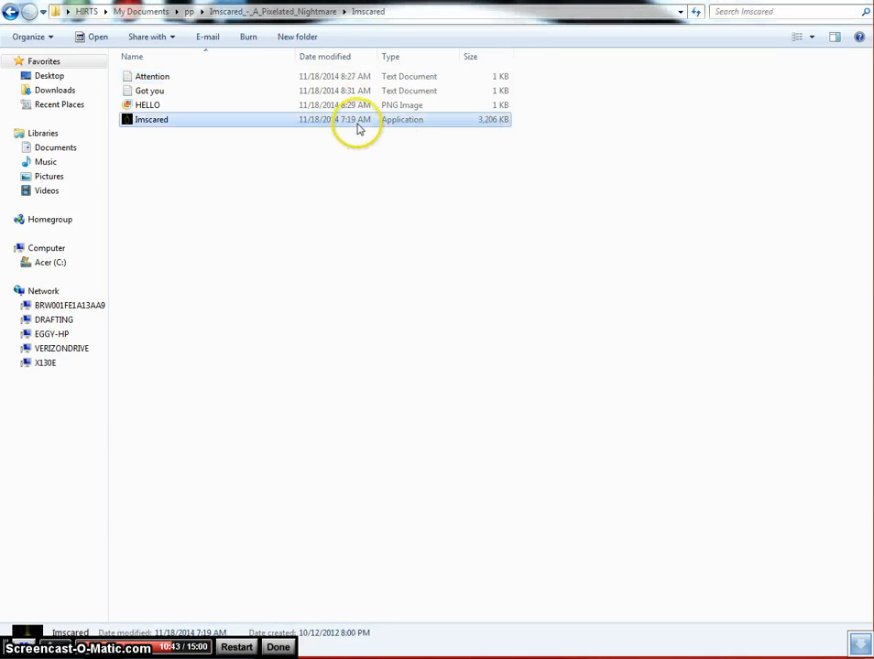
pyautogui.moveTo(458, 309)
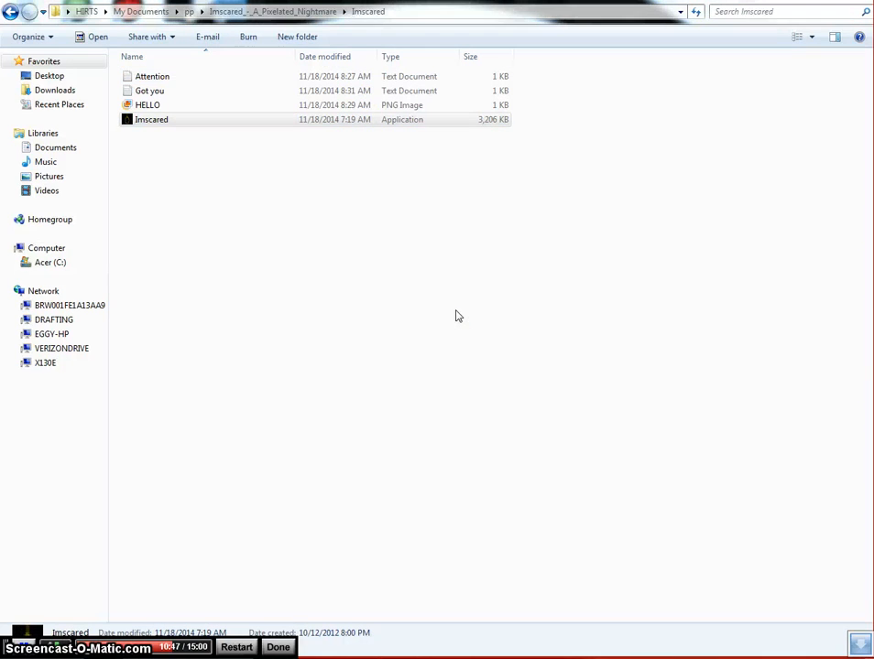
# Step: Launch Imscared.exe repeatedly until the unverified-publisher security warning appears
pyautogui.doubleClick(151, 119)
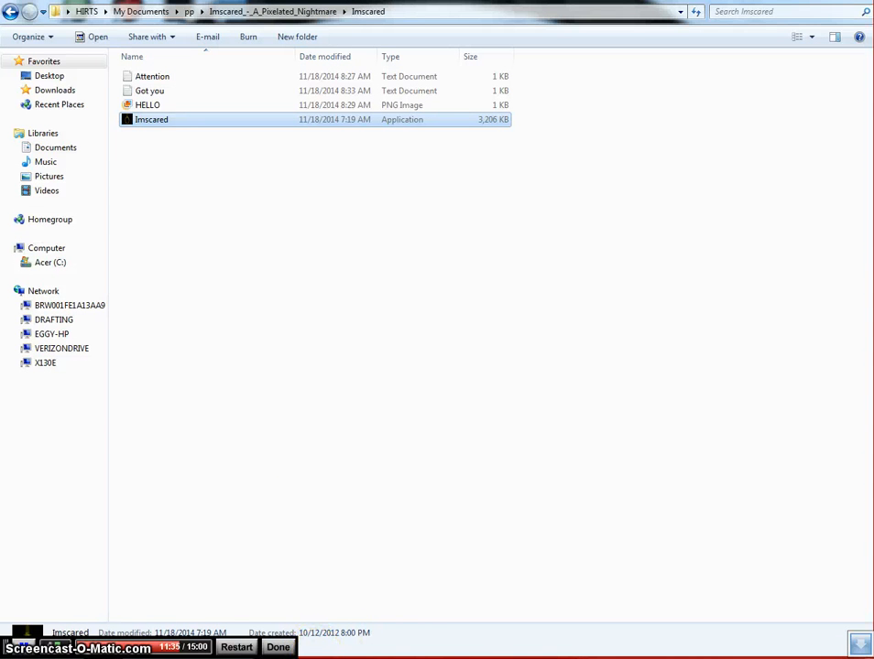
pyautogui.doubleClick(150, 119)
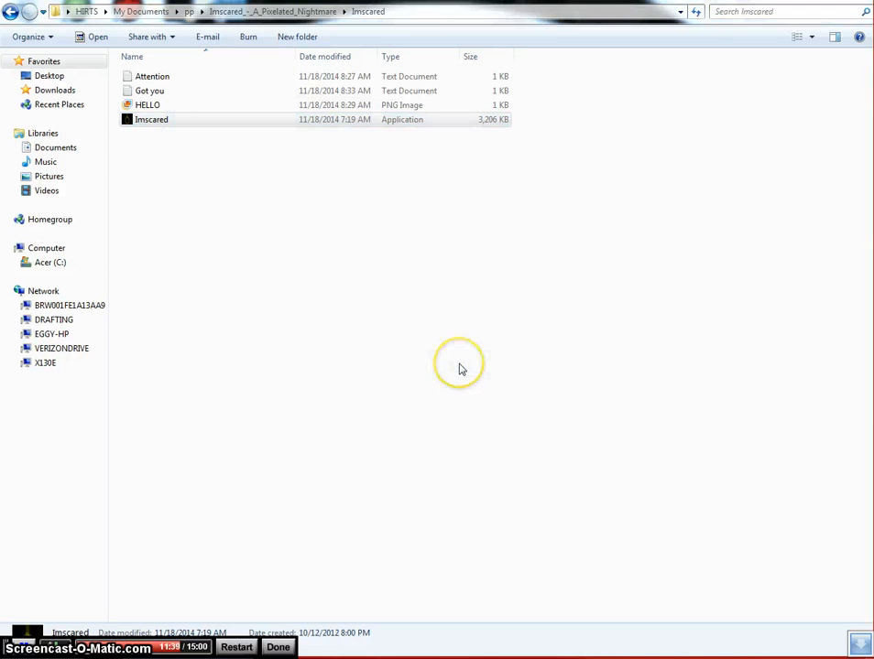
pyautogui.doubleClick(150, 119)
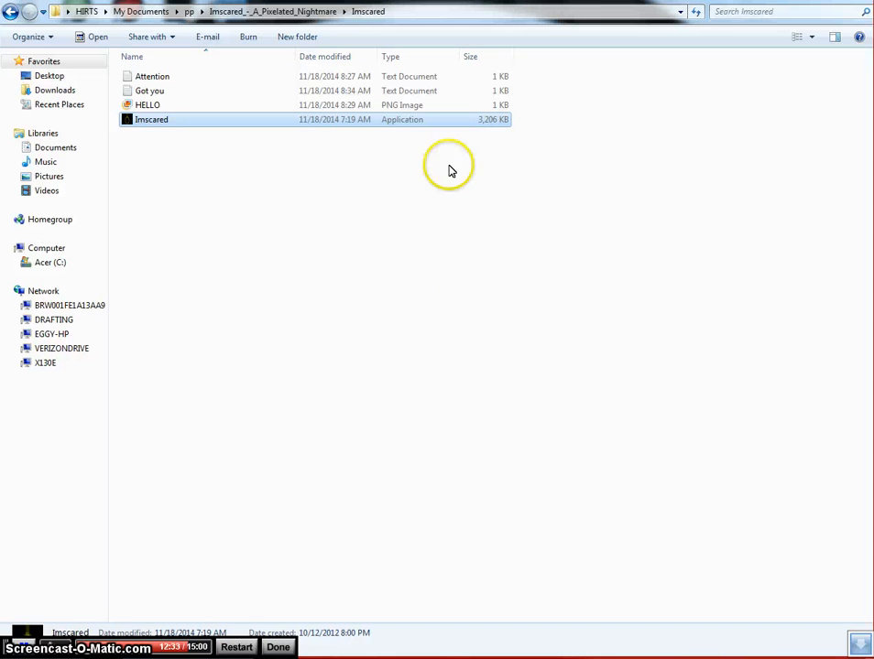
pyautogui.doubleClick(151, 119)
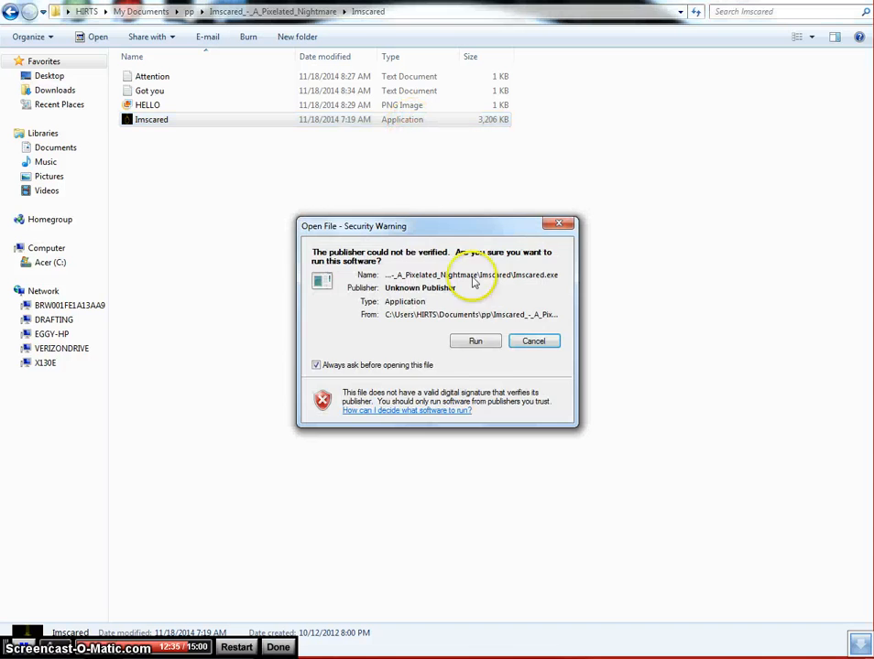
# Step: Approve Run in the security warning, then relaunch Imscared.exe so the warning returns
pyautogui.click(474, 340)
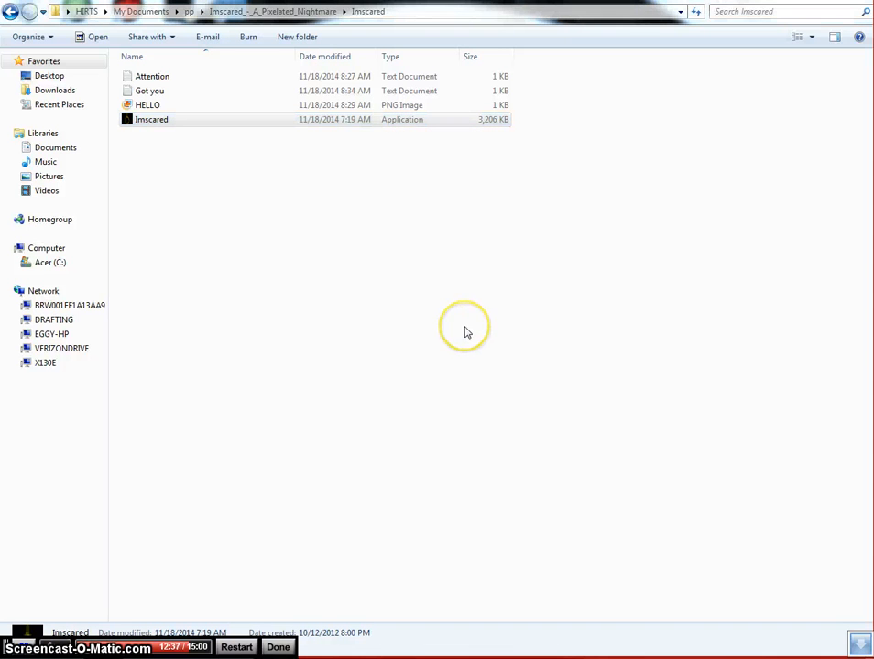
pyautogui.doubleClick(150, 119)
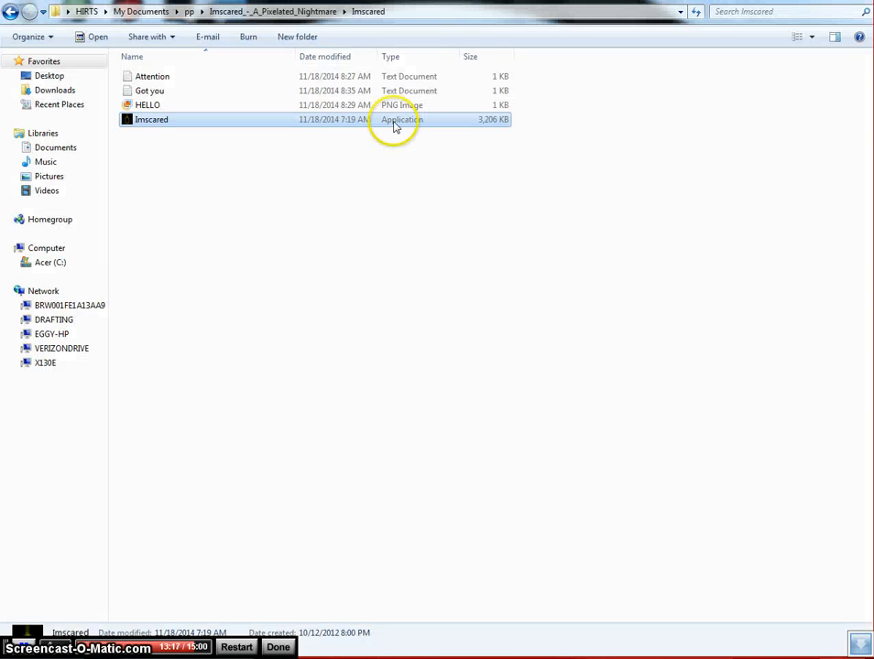
pyautogui.doubleClick(150, 119)
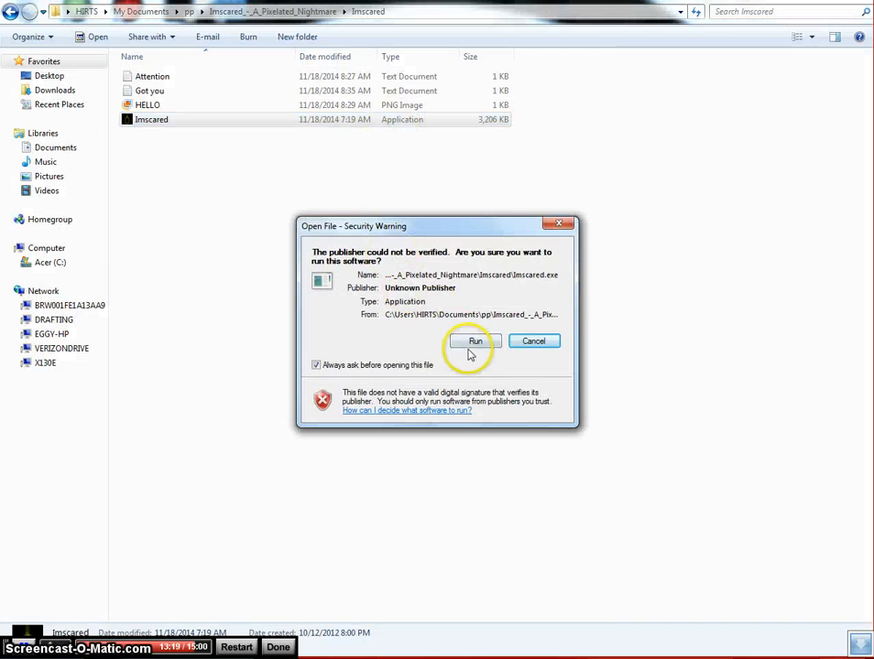
# Step: Approve Run, relaunch Imscared.exe and confirm Run again so the game starts in its 3D corridor
pyautogui.click(475, 340)
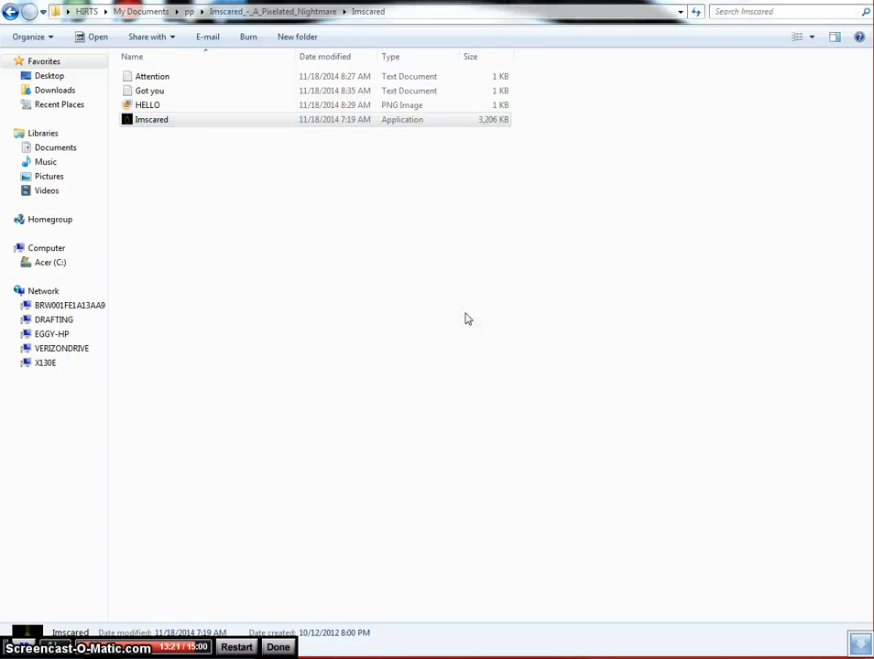
pyautogui.doubleClick(151, 119)
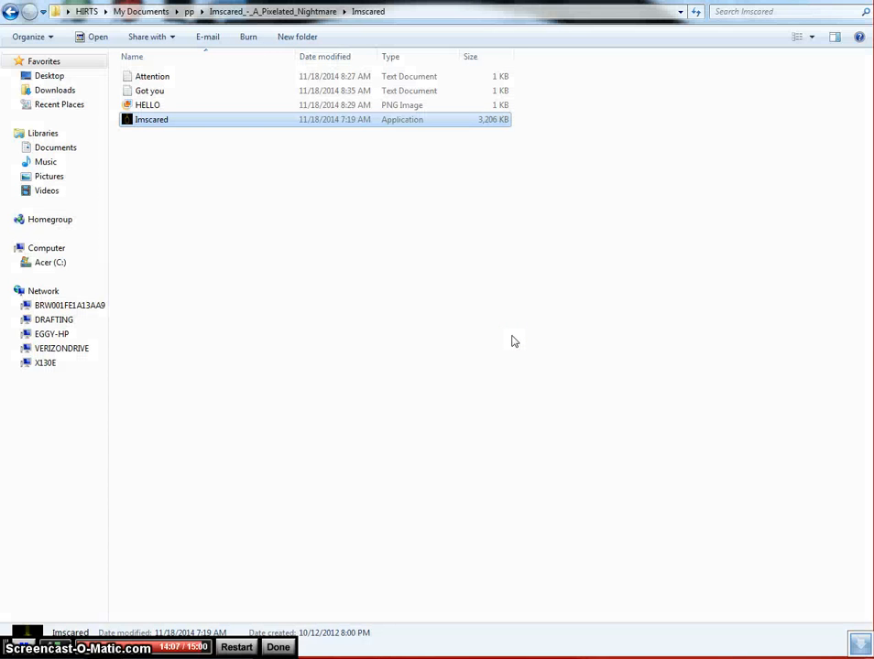
pyautogui.moveTo(397, 127)
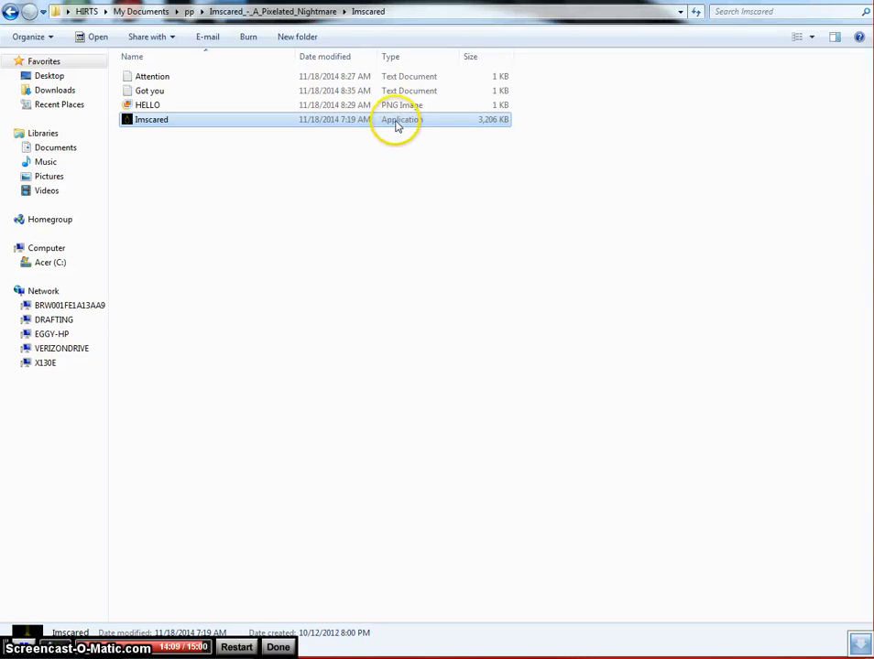
pyautogui.doubleClick(150, 119)
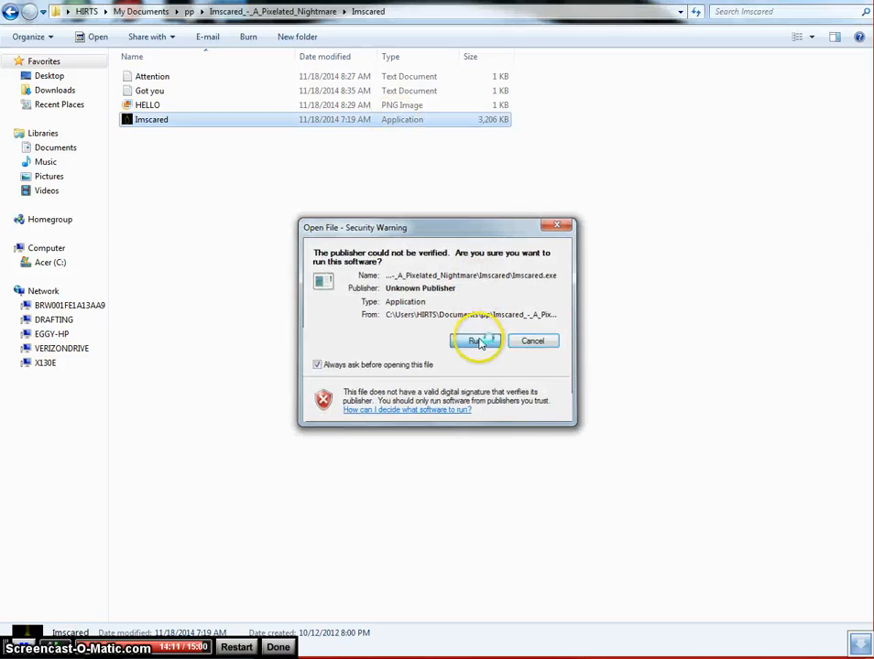
pyautogui.click(475, 341)
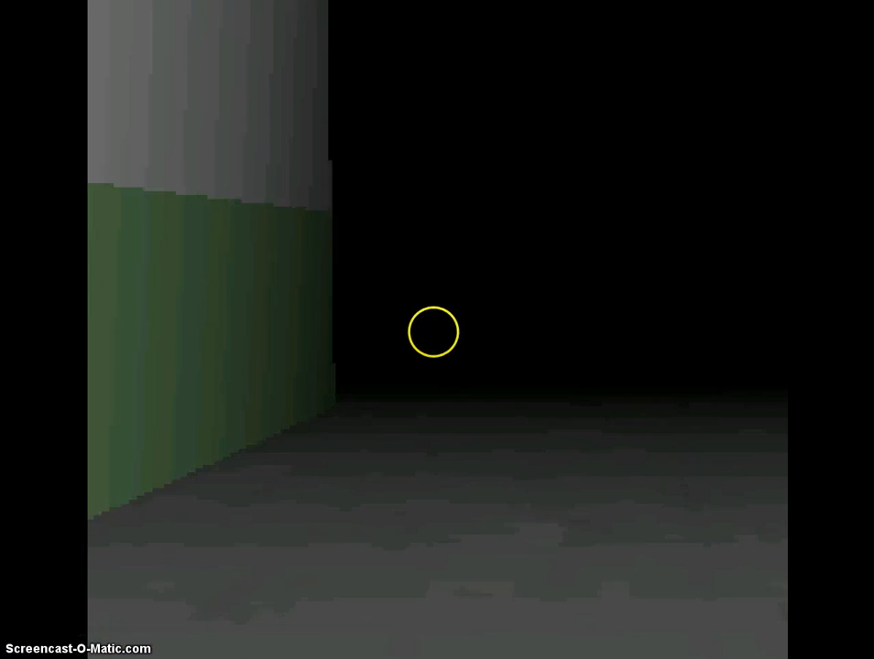
pyautogui.moveTo(436, 338)
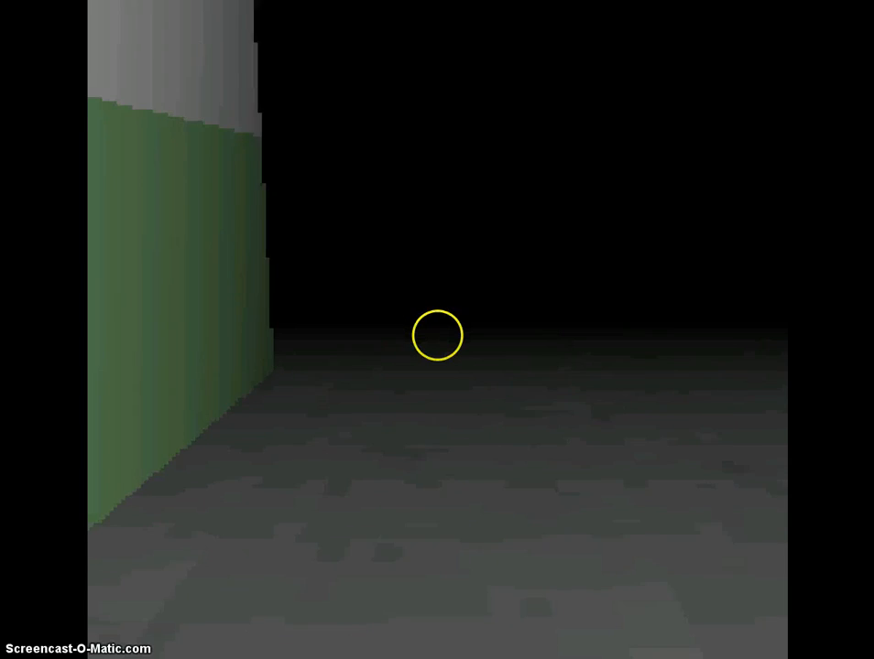